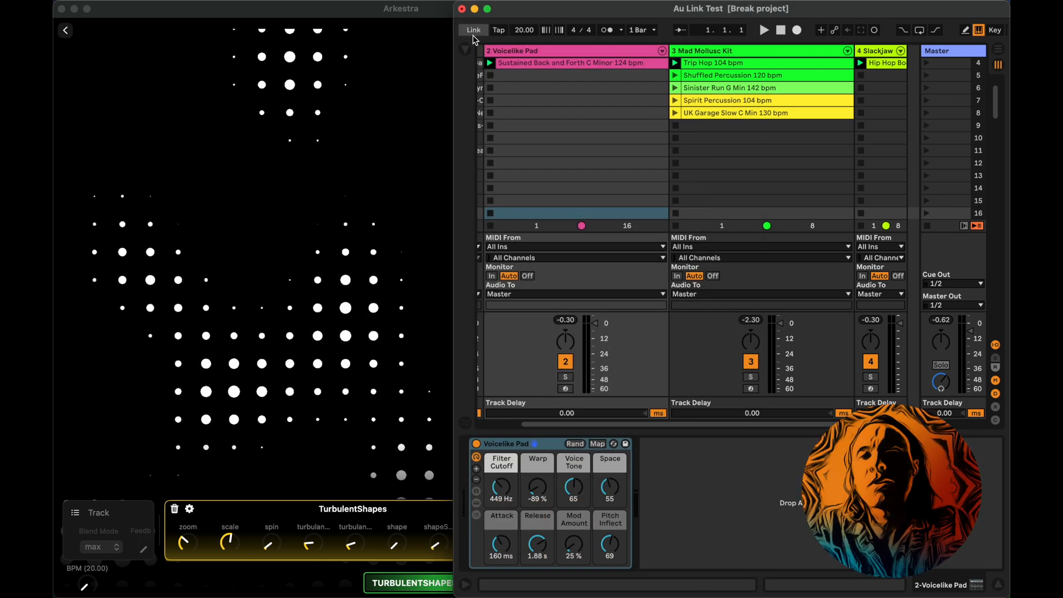
# Enable Link in Ableton's transport so tempo syncs with Arkestra at 87 BPM, then start playback
pyautogui.click(472, 29)
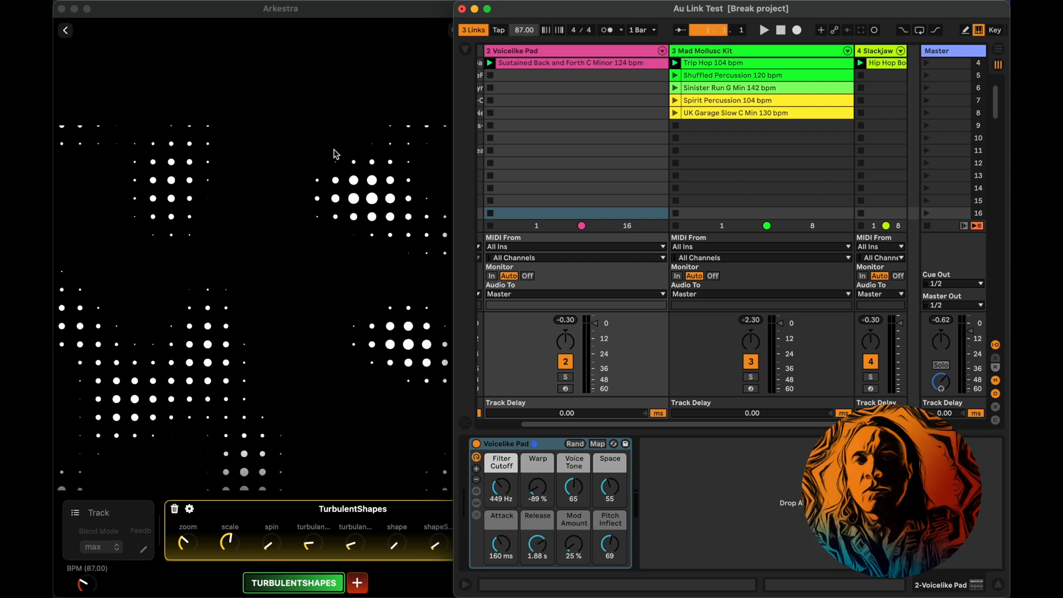
pyautogui.click(762, 29)
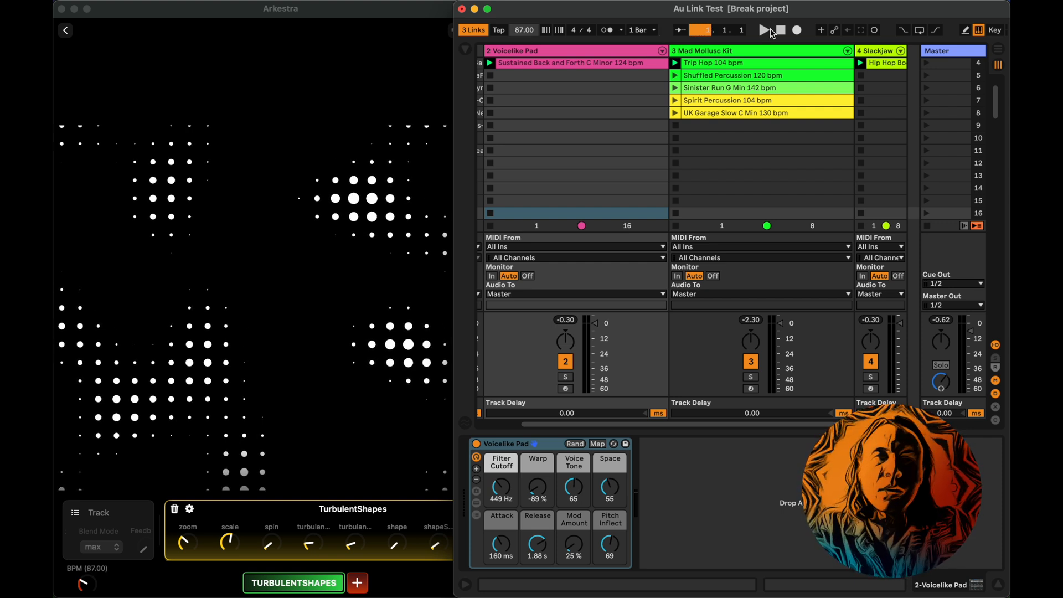
pyautogui.click(763, 28)
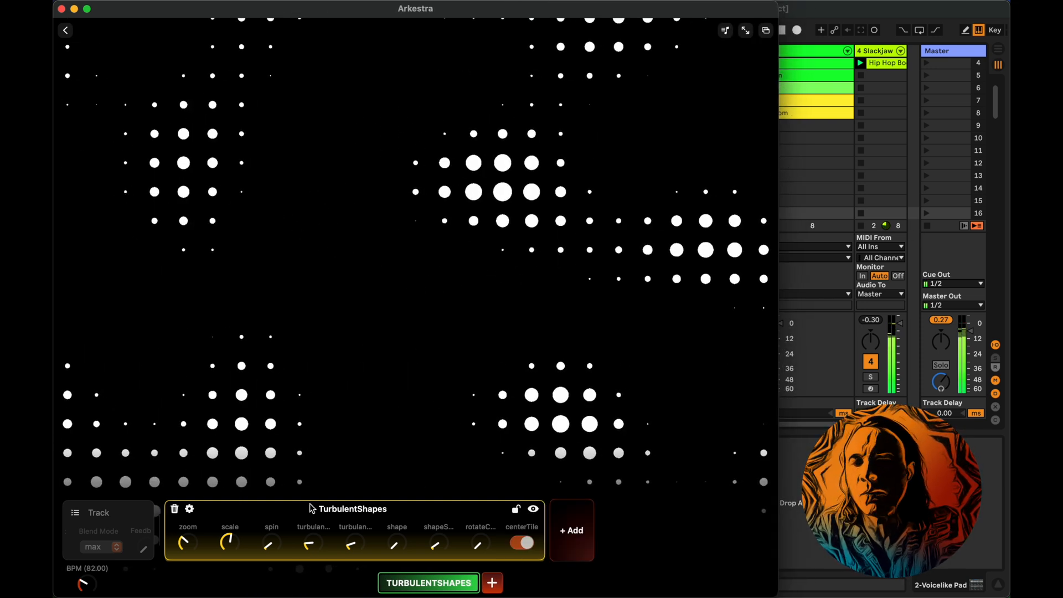
# Dismiss the spin modulation popup and bring up the scale parameter's modulation settings instead
pyautogui.click(272, 542)
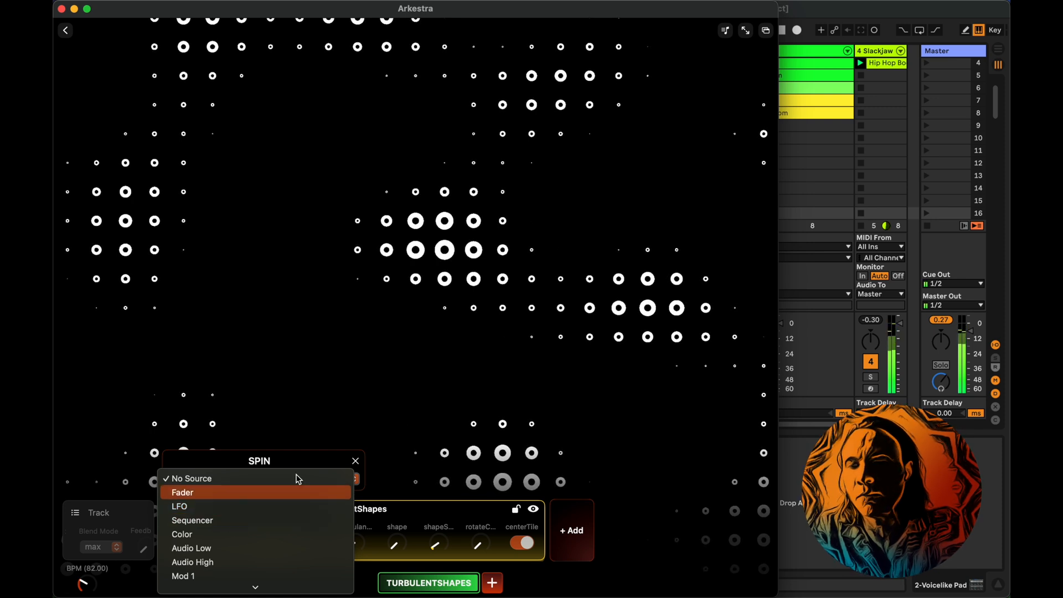
pyautogui.click(354, 461)
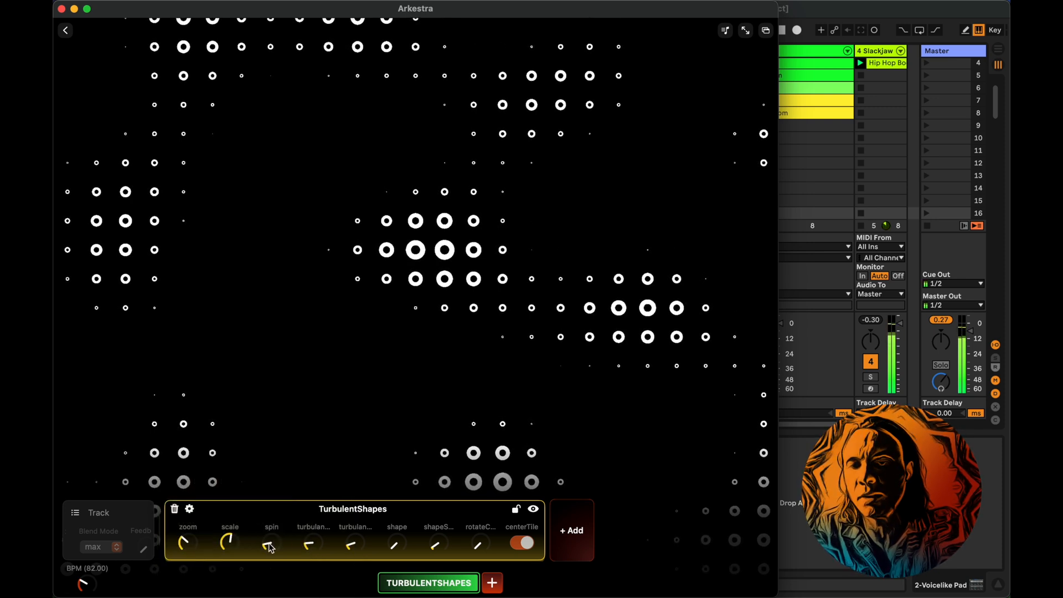
pyautogui.click(271, 526)
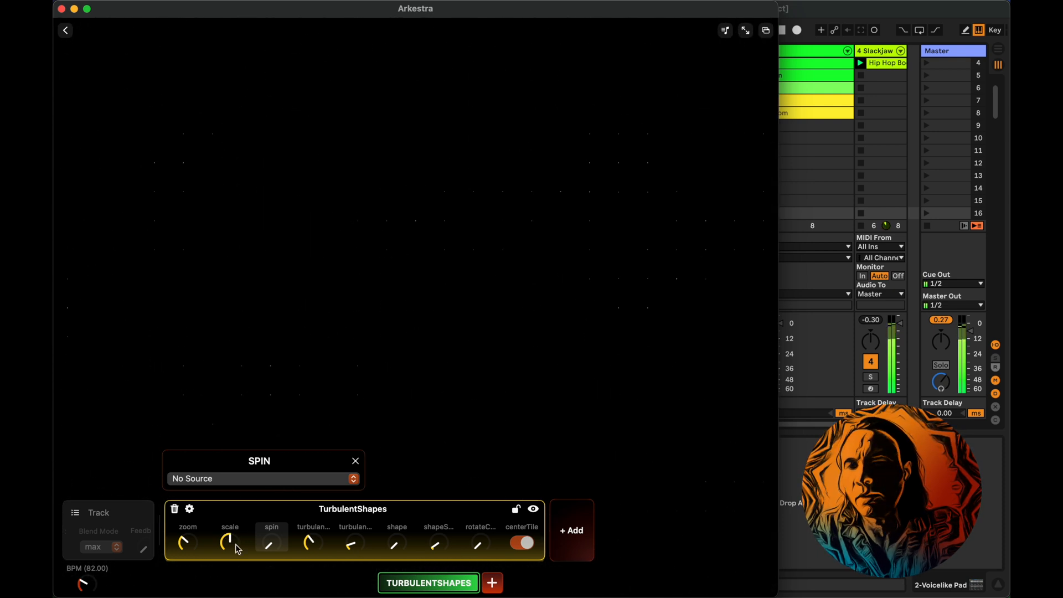
pyautogui.click(229, 541)
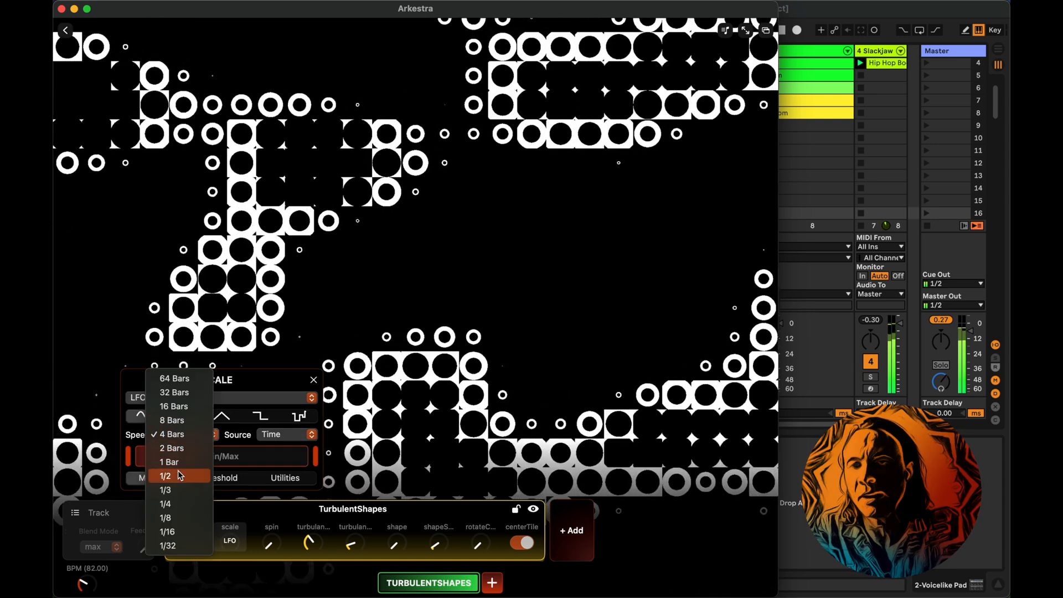
# Drive scale with an LFO and set its Speed to 1/2 so the shapes pulse
pyautogui.click(165, 476)
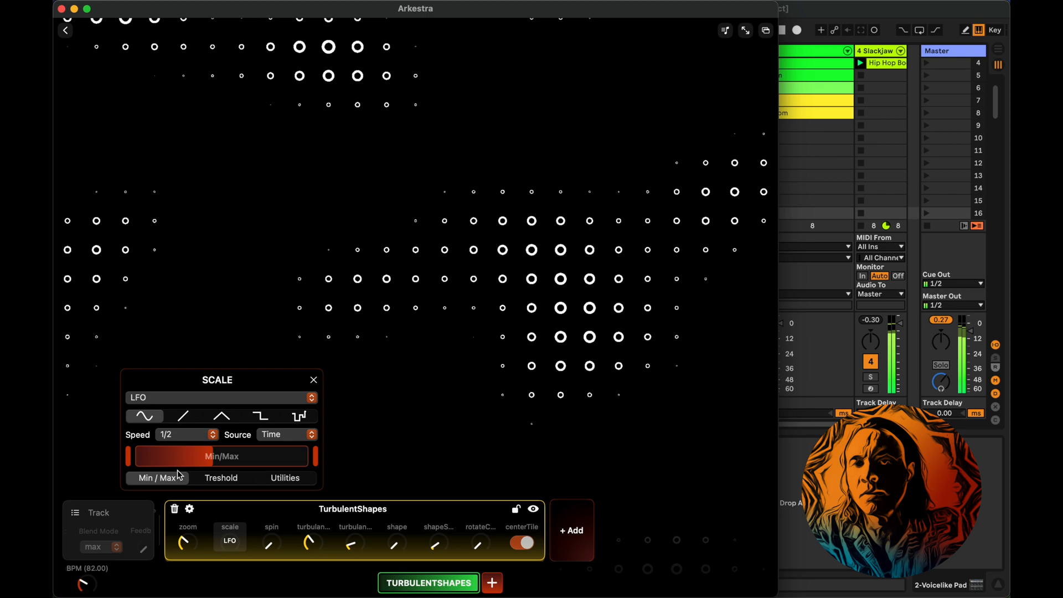
pyautogui.click(185, 434)
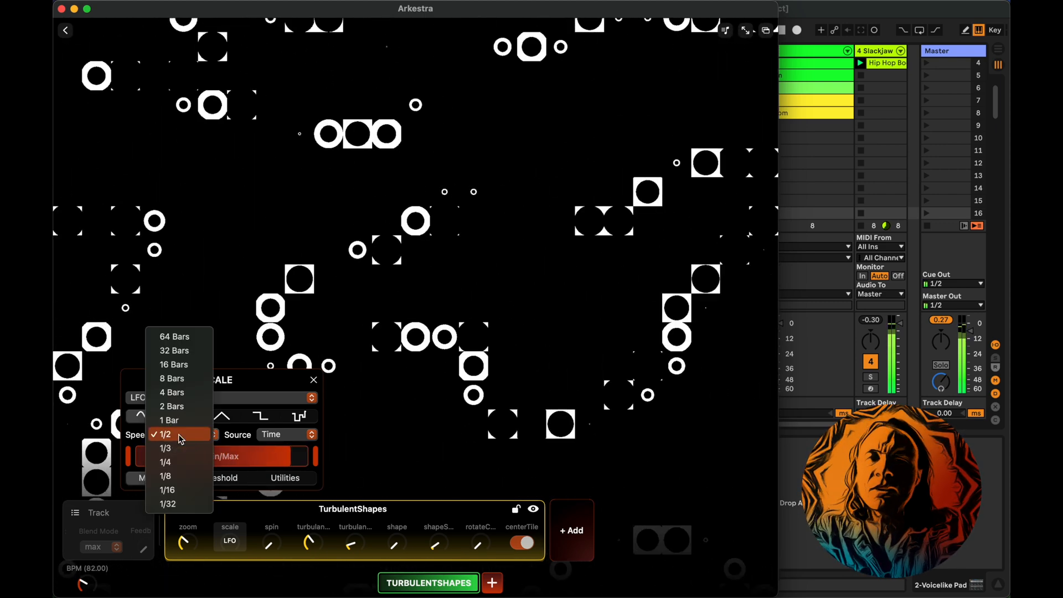
pyautogui.click(168, 419)
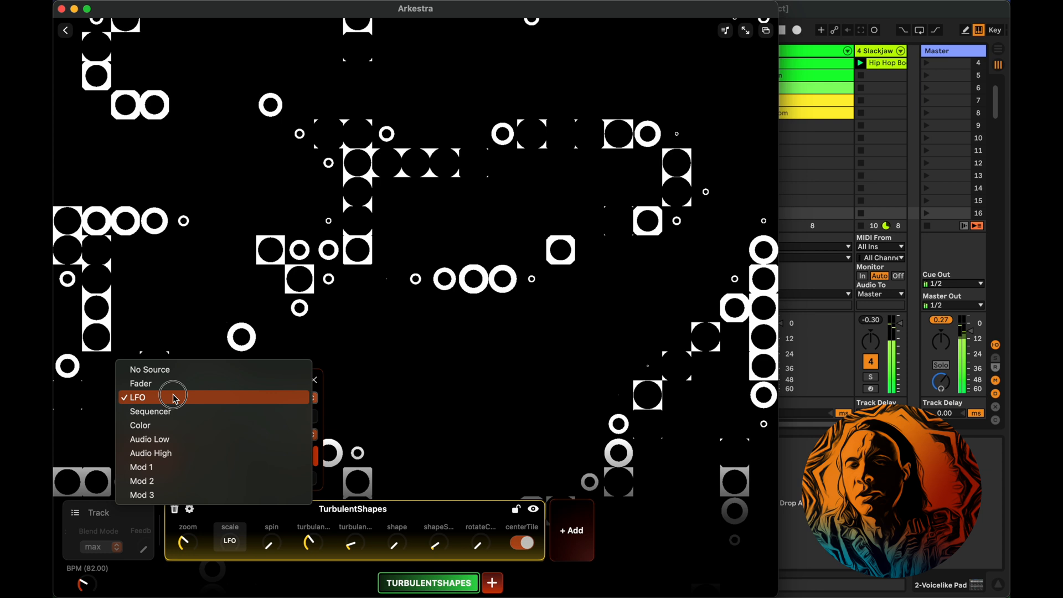
# Switch the scale modulation source from LFO to an 8-step Sequencer at 1/16 speed
pyautogui.click(151, 412)
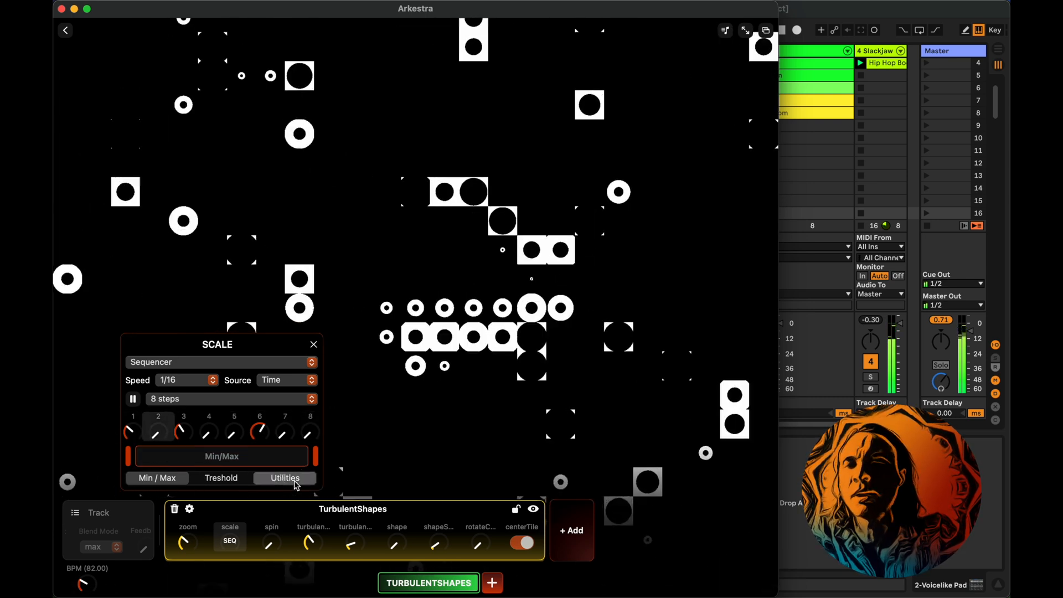
# Drag the scale sequencer's Min/Max handles to tighten the sweep range, checking the Utilities options
pyautogui.click(284, 479)
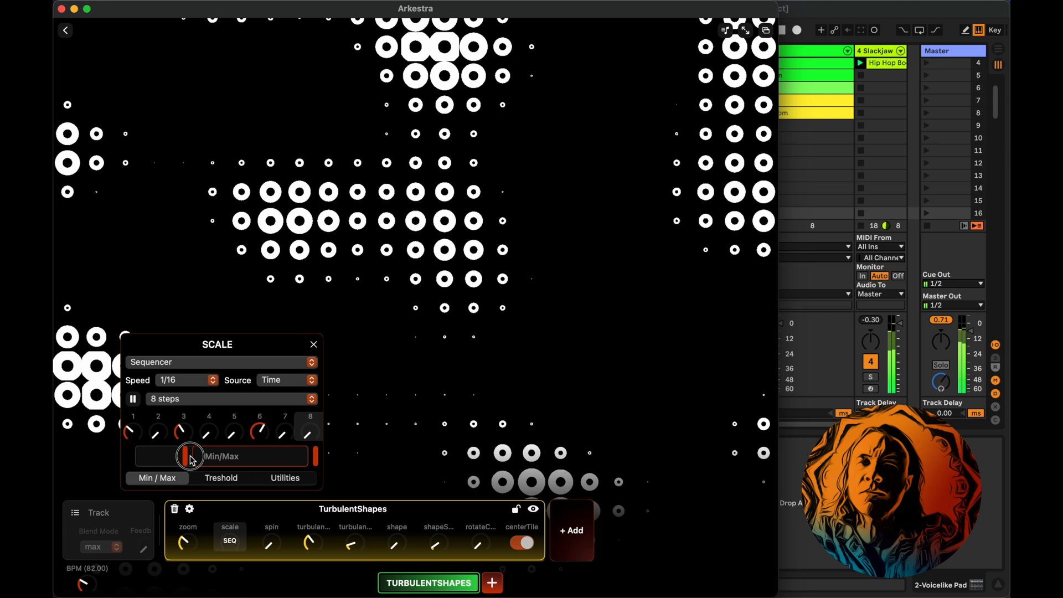
pyautogui.moveTo(189, 456); pyautogui.dragTo(244, 456)
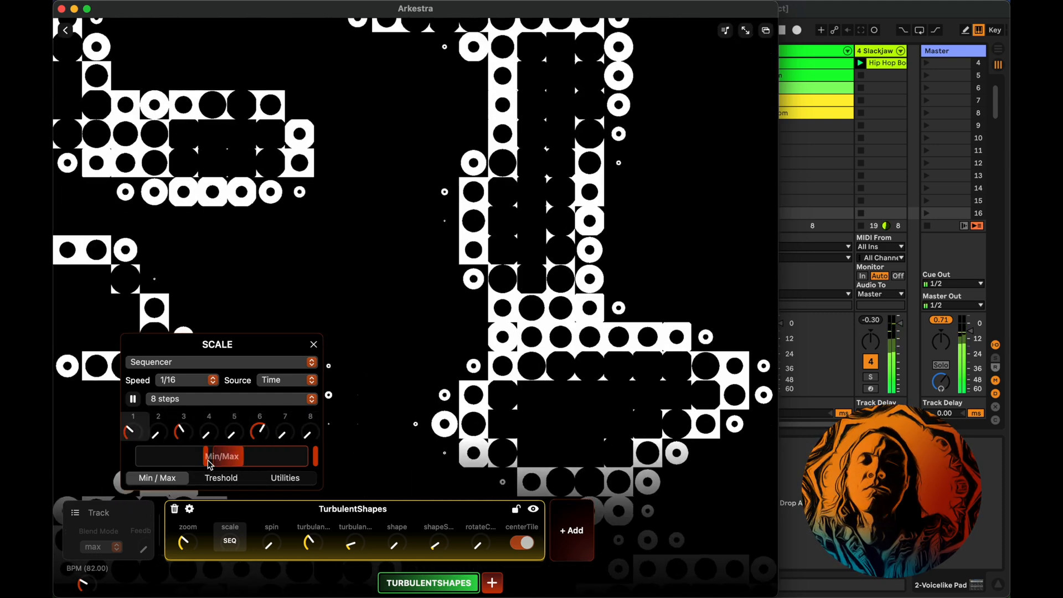
pyautogui.click(285, 478)
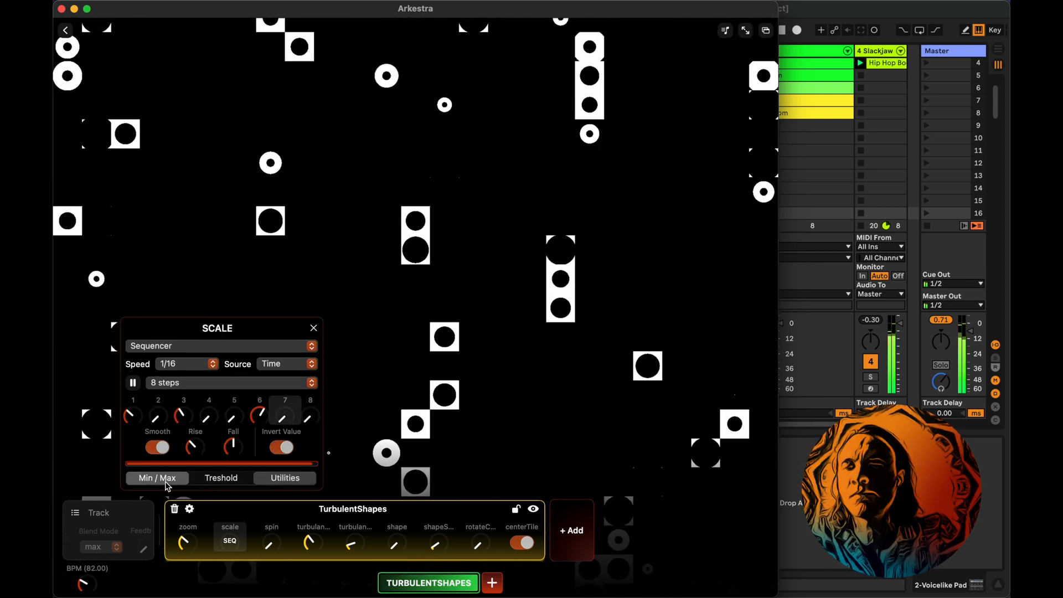
pyautogui.click(157, 478)
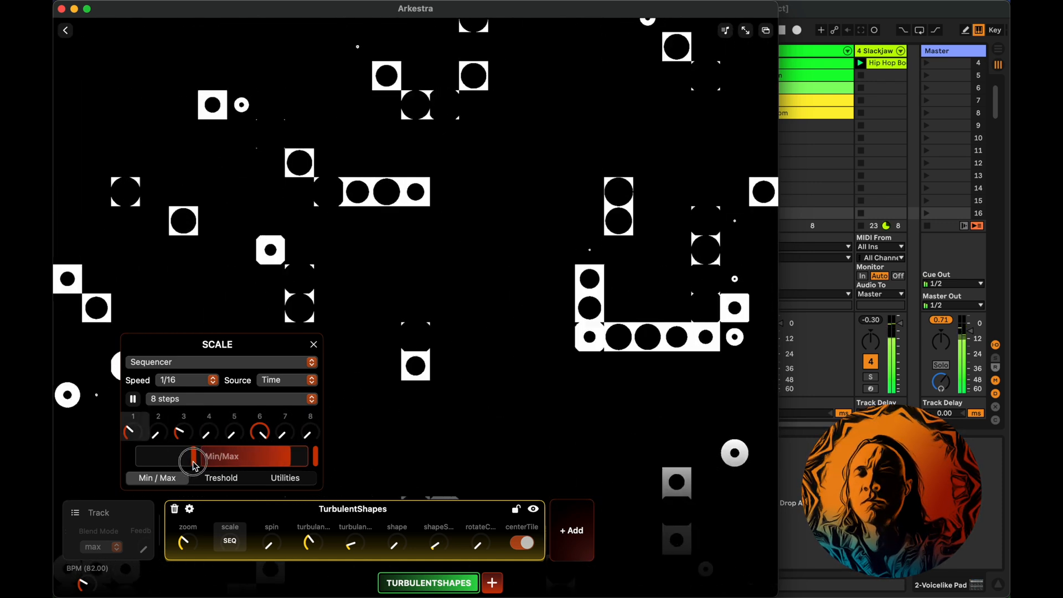
pyautogui.moveTo(192, 460); pyautogui.dragTo(255, 460)
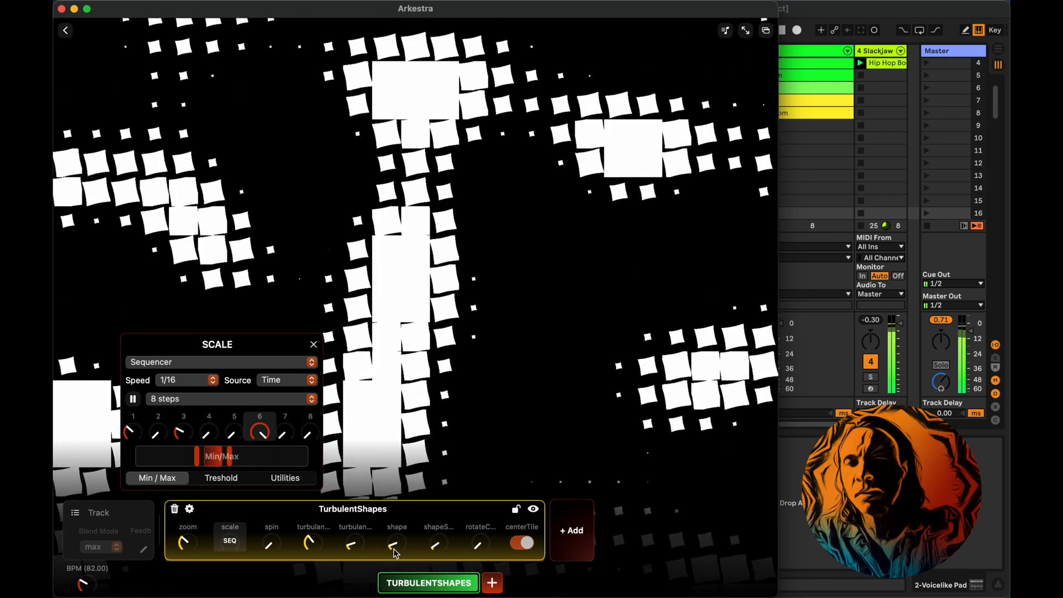
# Drive shape with a 4-step Sequencer at 1/4 speed and set a step value so shapes morph
pyautogui.click(396, 543)
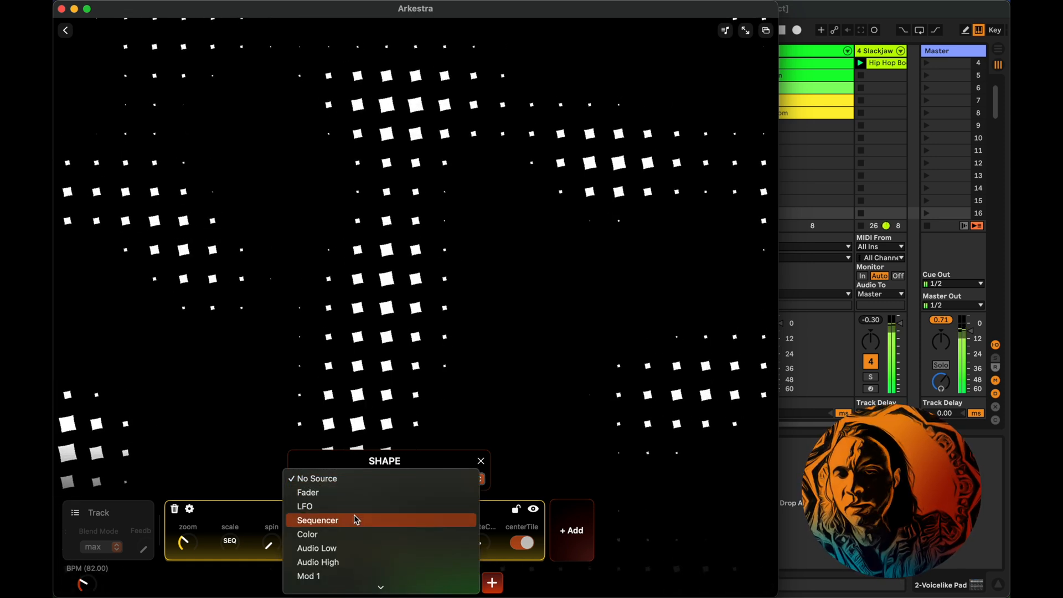
pyautogui.click(318, 521)
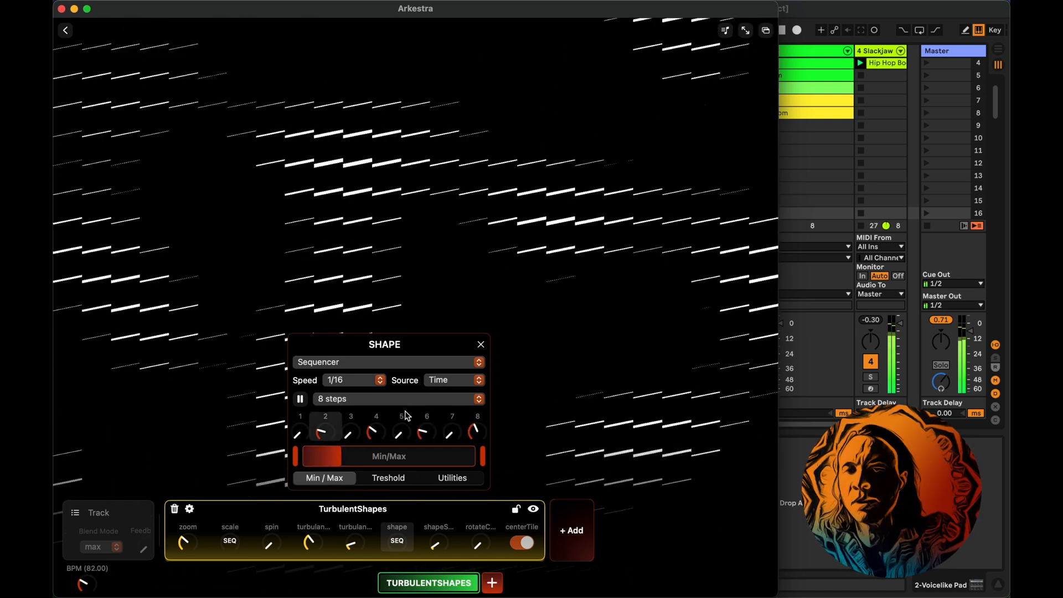
pyautogui.click(352, 379)
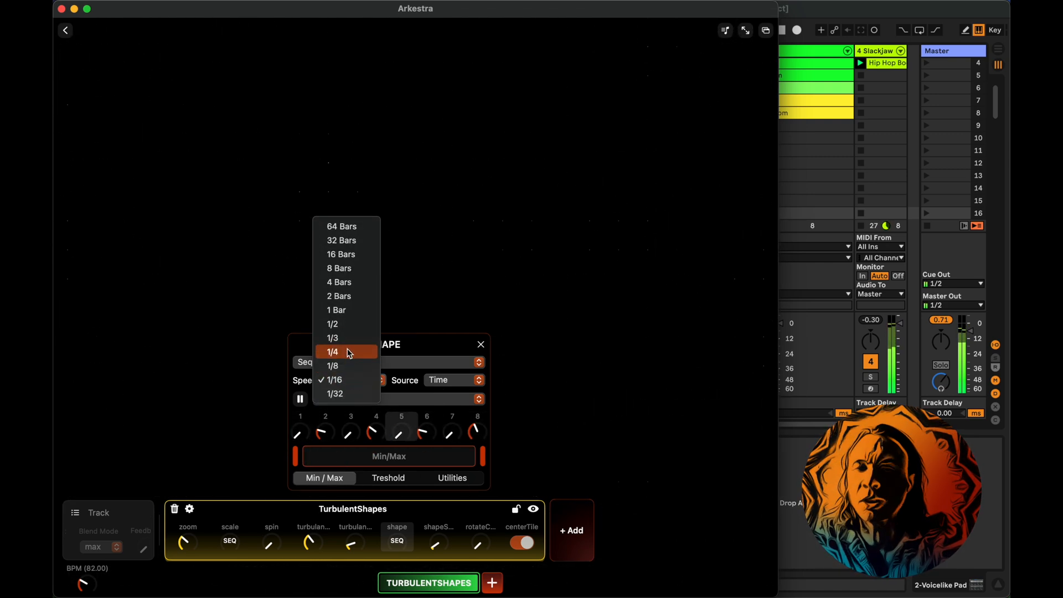
pyautogui.click(333, 351)
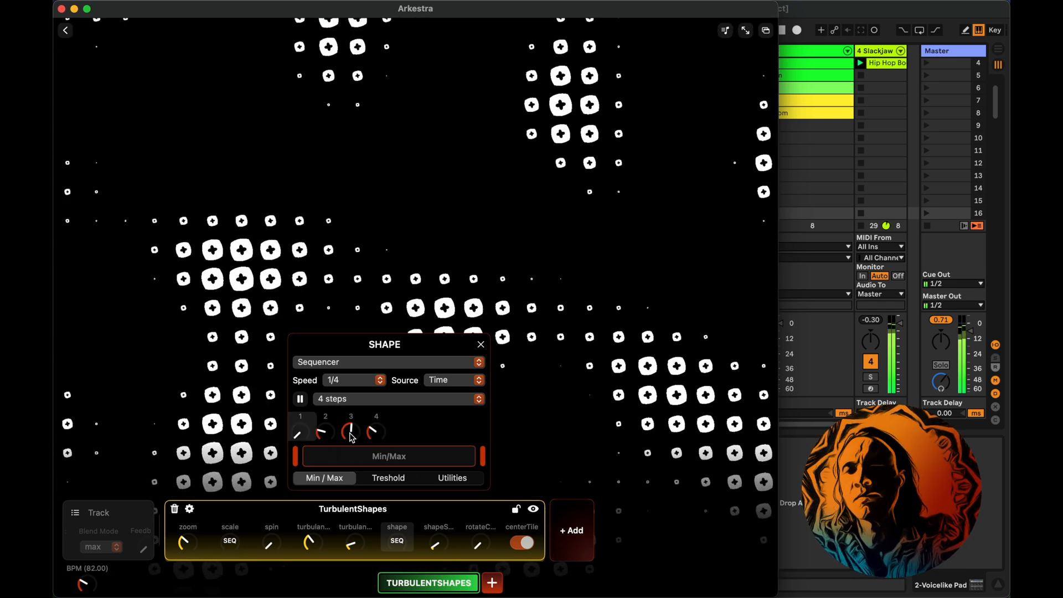
pyautogui.moveTo(372, 432); pyautogui.dragTo(376, 424)
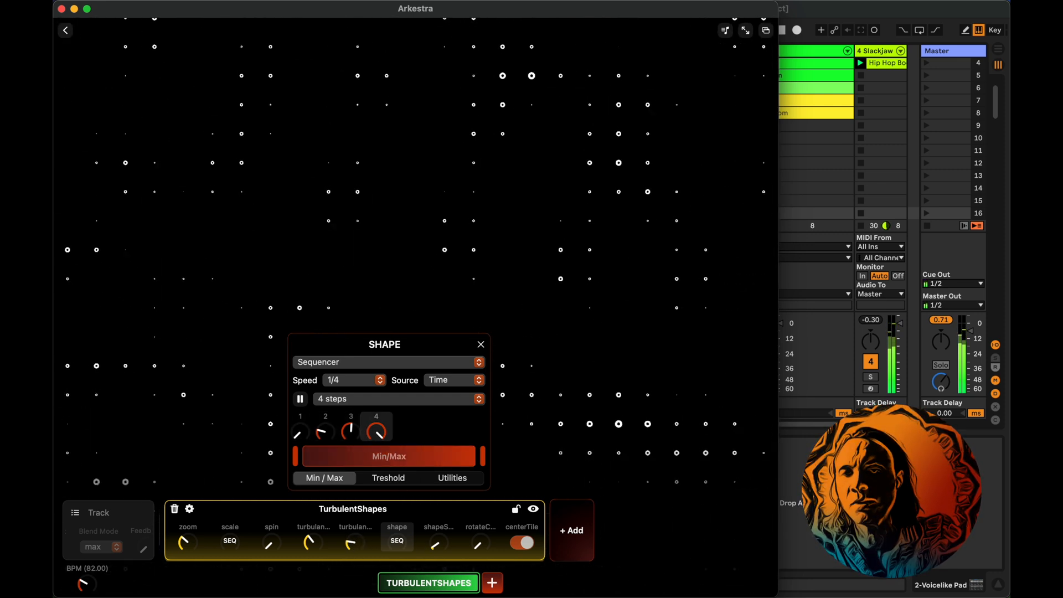
# Set turbulence zoom's source to LFO and drag its Min/Max handles to widen the sweep range
pyautogui.click(355, 542)
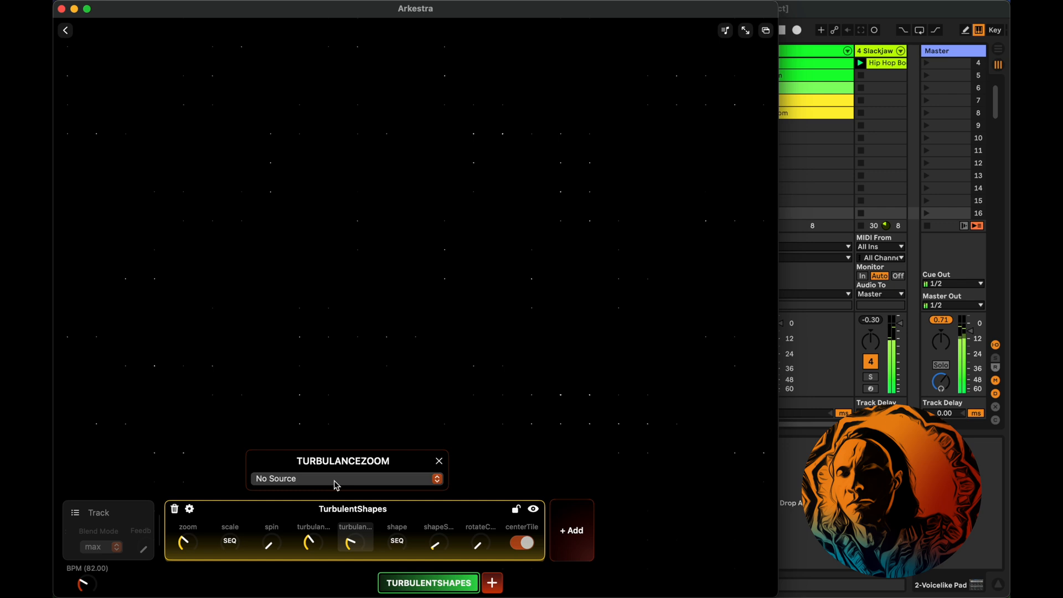
pyautogui.click(346, 478)
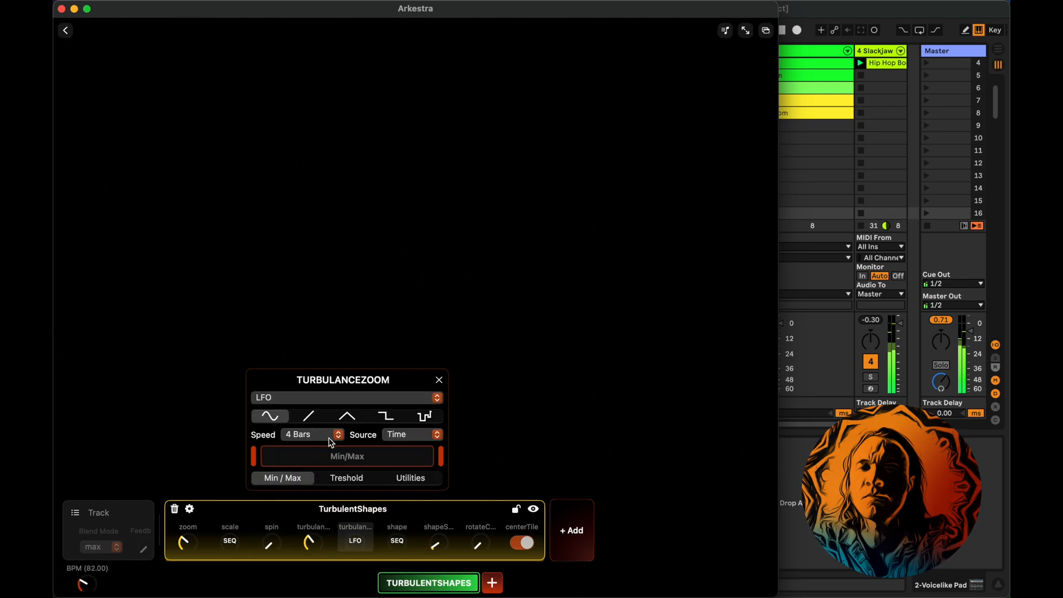
pyautogui.moveTo(437, 456); pyautogui.dragTo(265, 456)
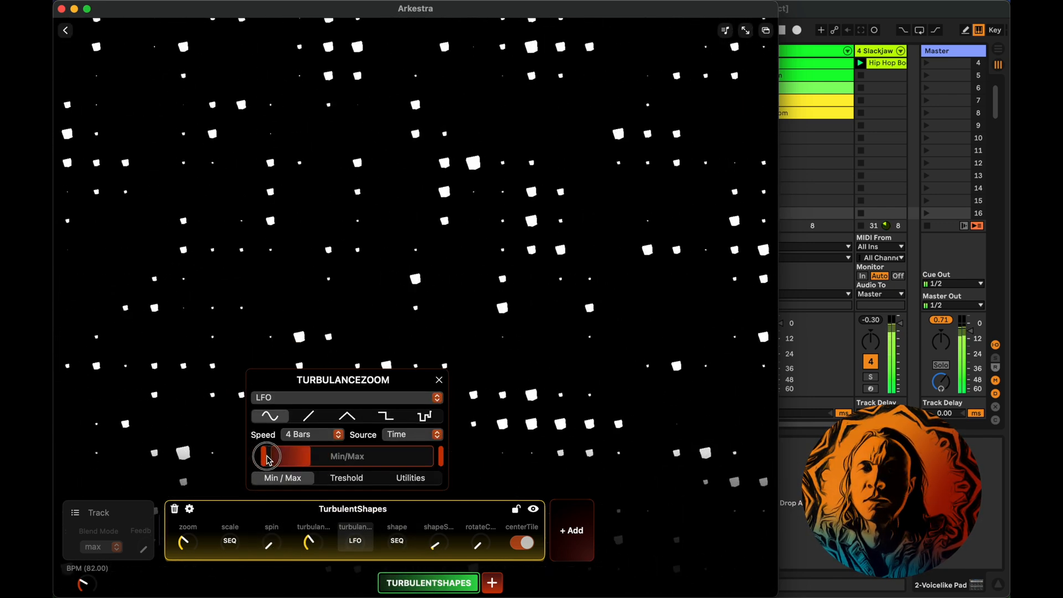
pyautogui.moveTo(267, 455); pyautogui.dragTo(417, 455)
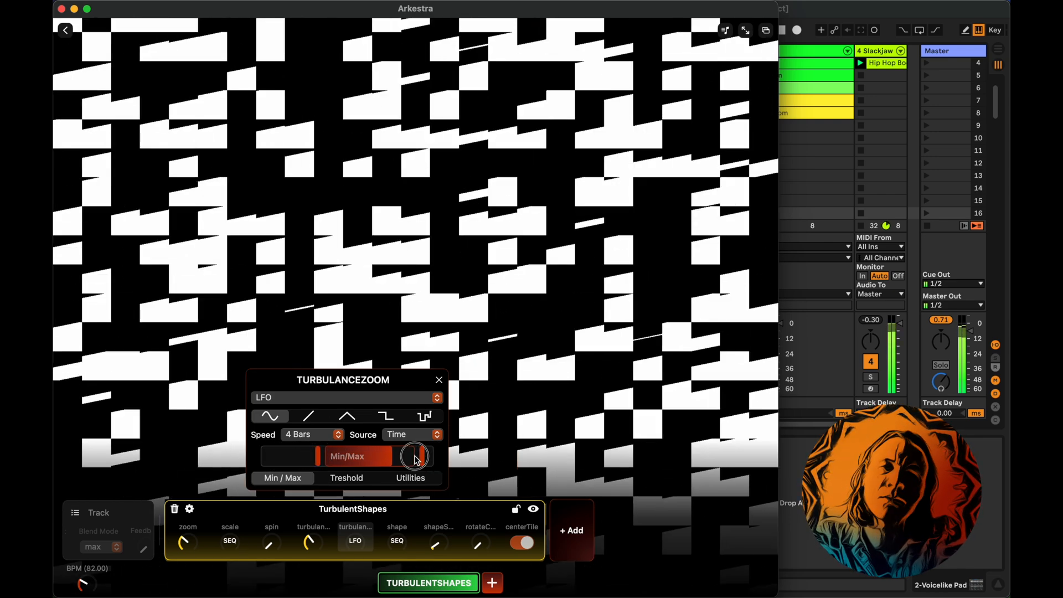
pyautogui.moveTo(417, 455); pyautogui.dragTo(383, 455)
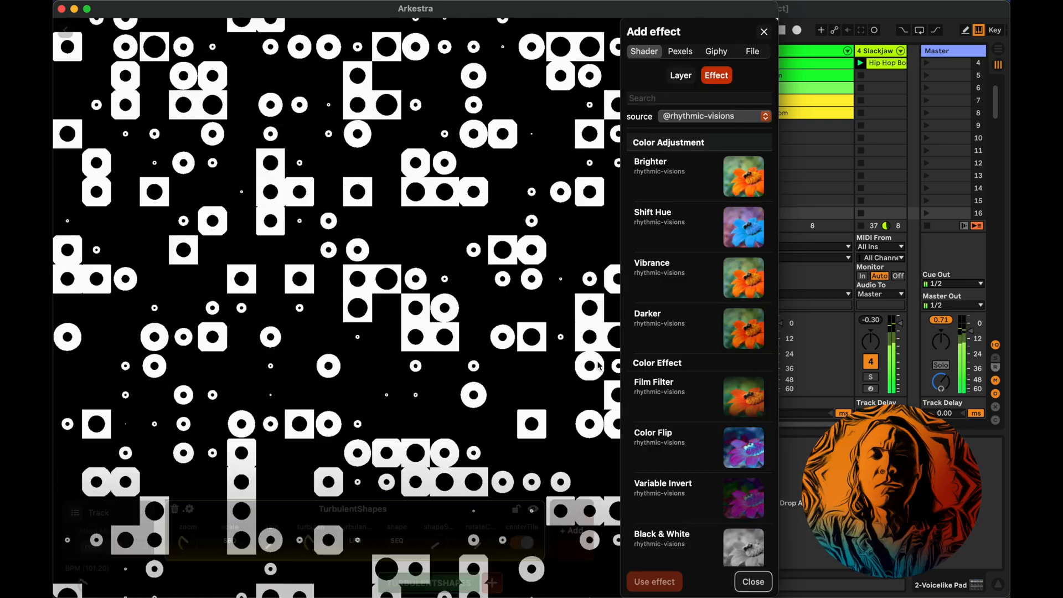
# Add to the stack as an Effect, previewing False Color Flip and browsing down to Simple Feedback
pyautogui.click(751, 581)
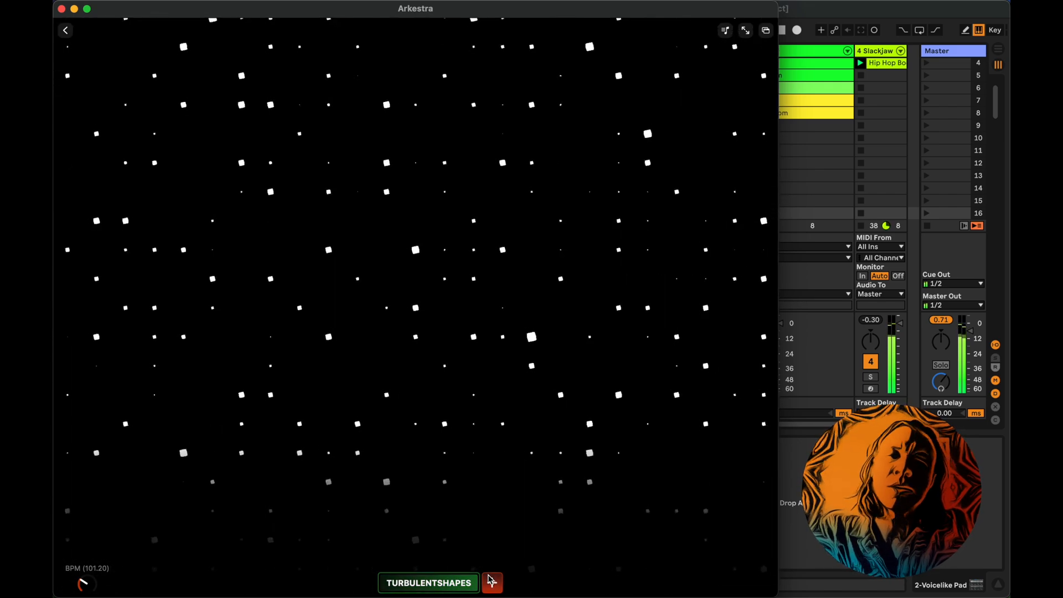
pyautogui.click(492, 581)
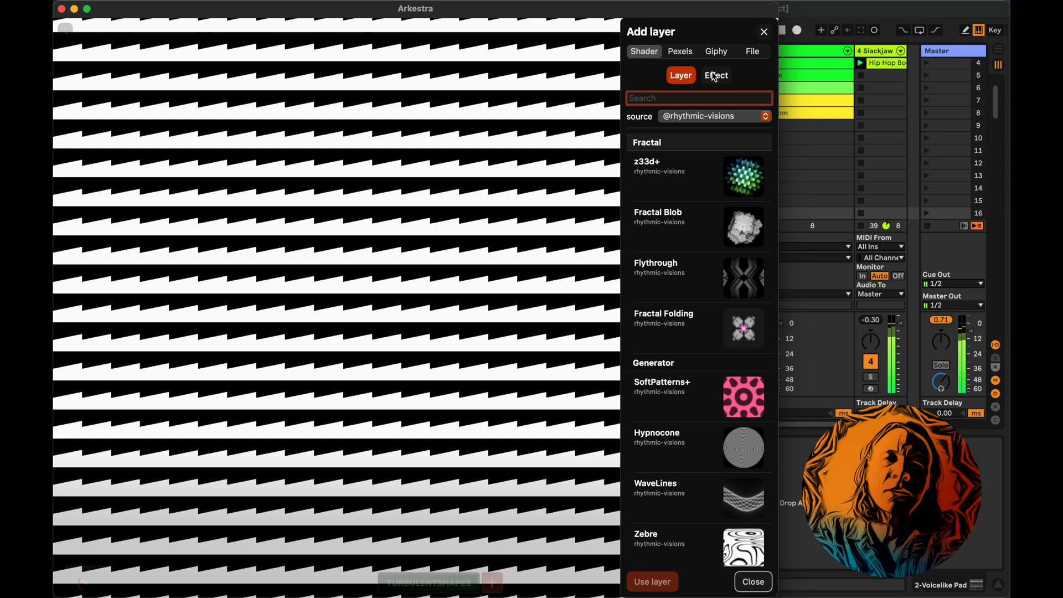
pyautogui.click(716, 76)
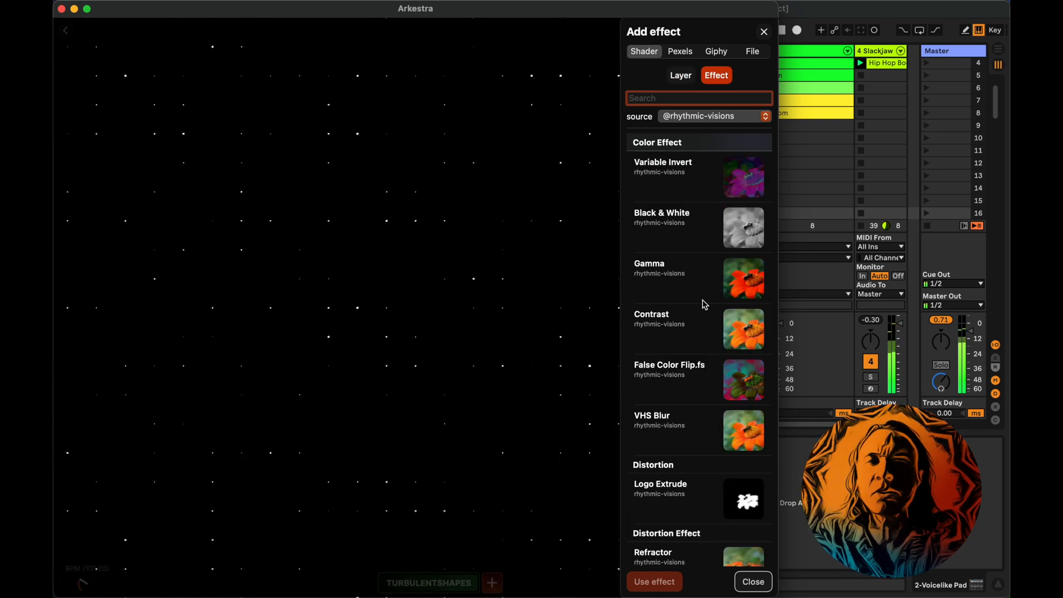
pyautogui.click(699, 338)
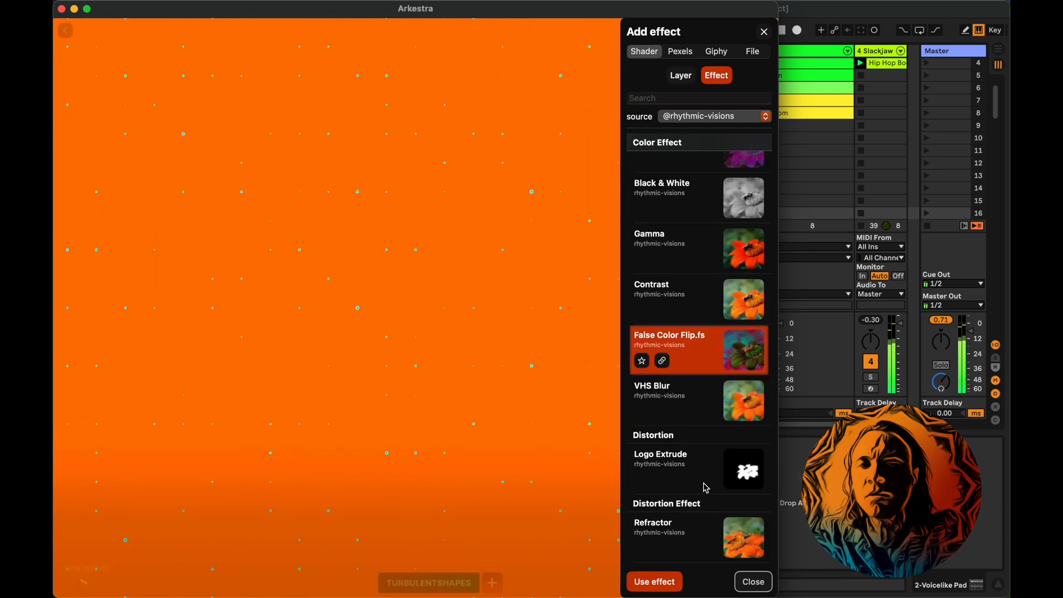
pyautogui.scroll(-3)
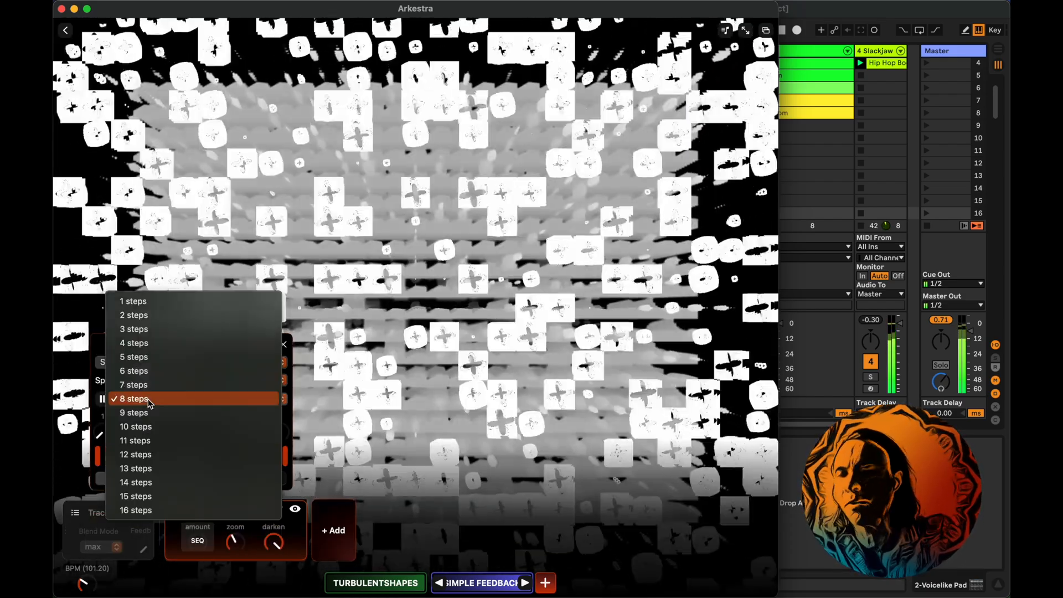
# Shorten Simple Feedback's amount sequence to 4 steps and adjust a step value
pyautogui.click(134, 342)
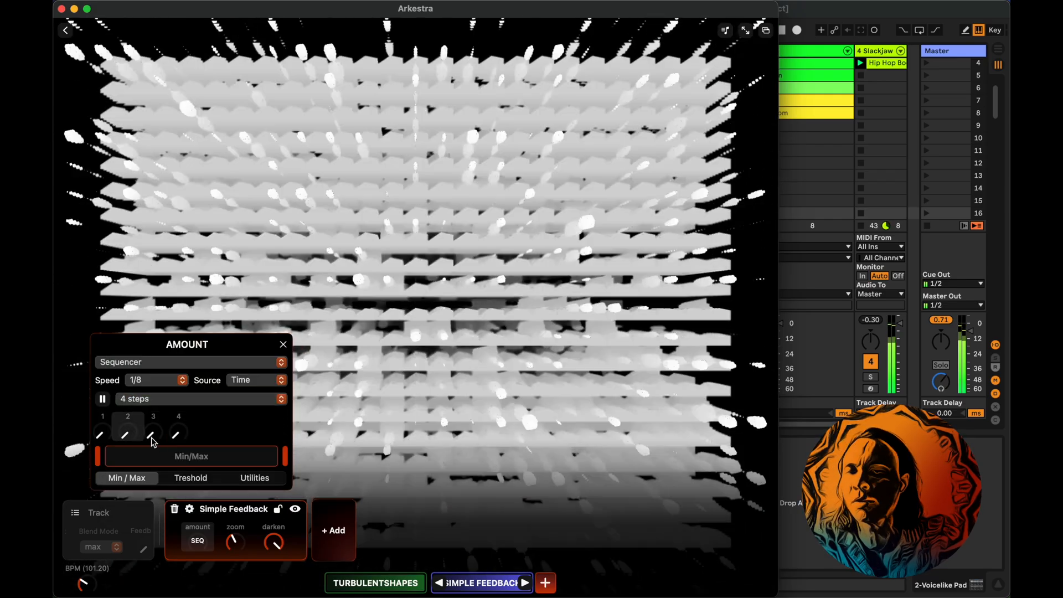
pyautogui.click(178, 432)
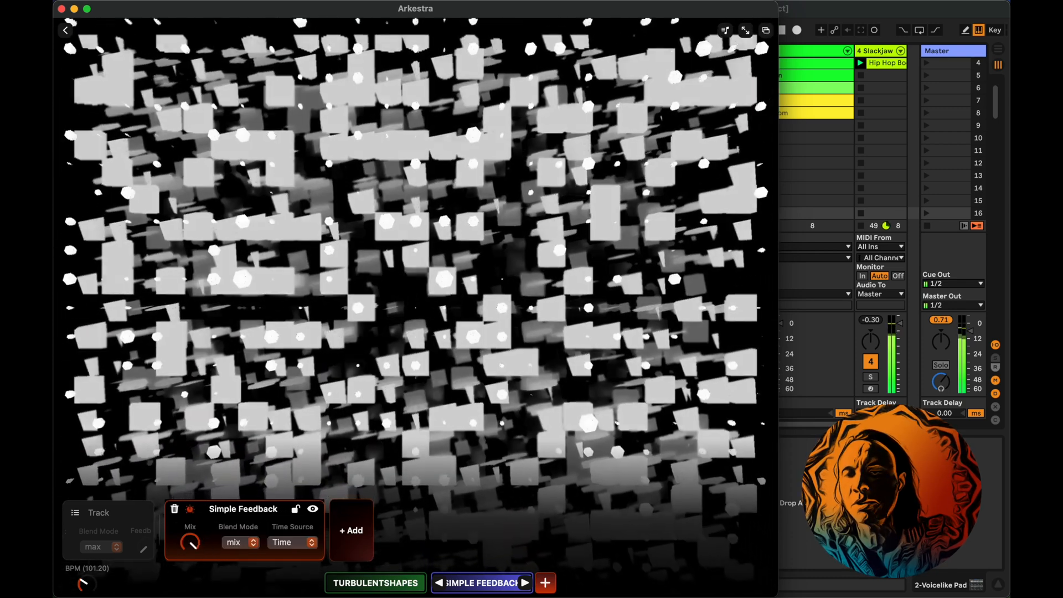
# Drive Simple Feedback's mix with a 4-step Sequencer at 1/8 speed with Smooth on
pyautogui.click(190, 543)
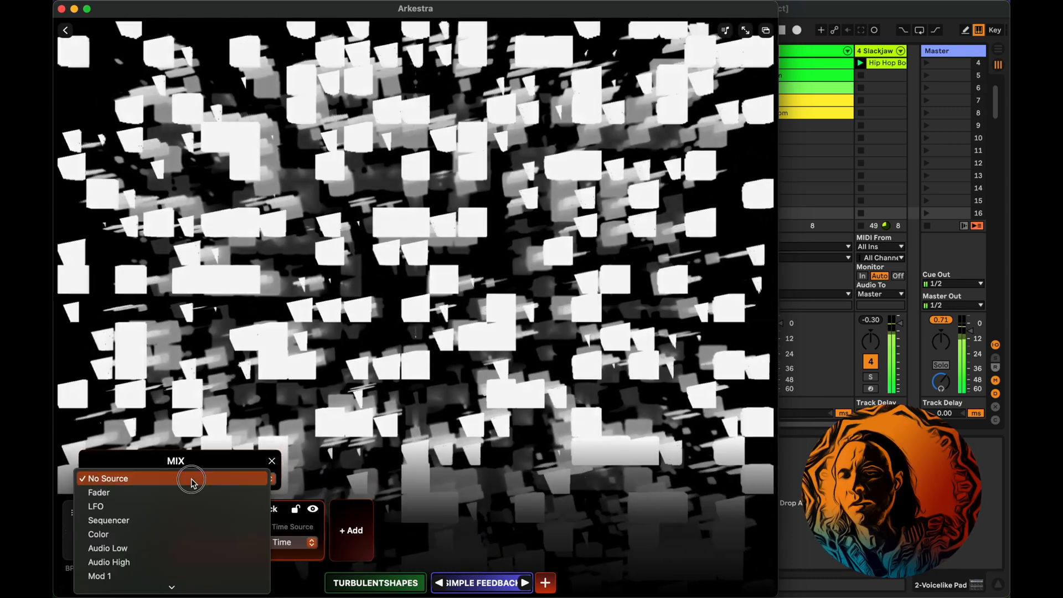
pyautogui.click(108, 520)
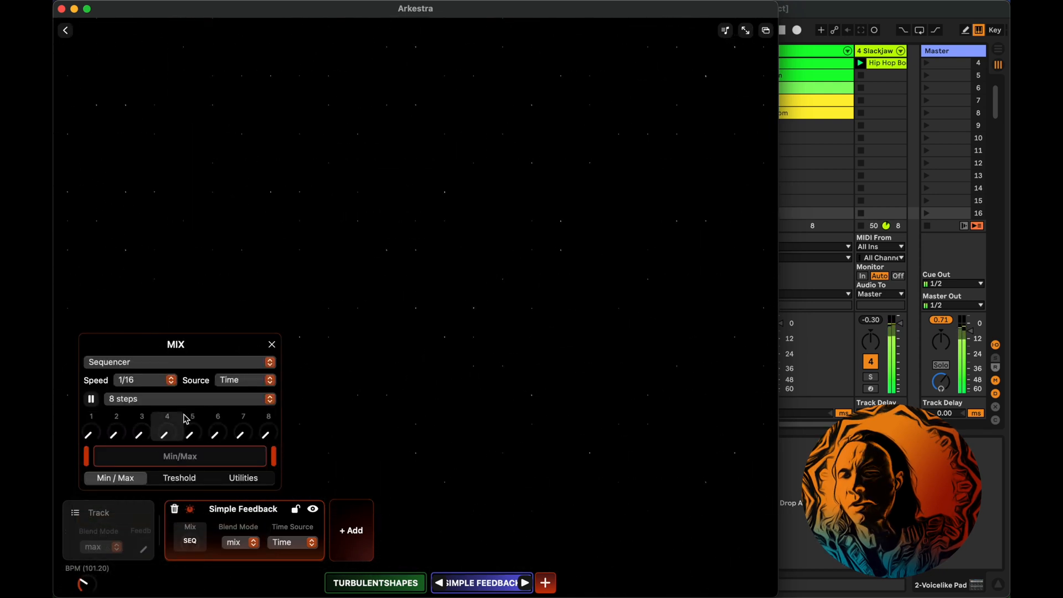
pyautogui.click(143, 380)
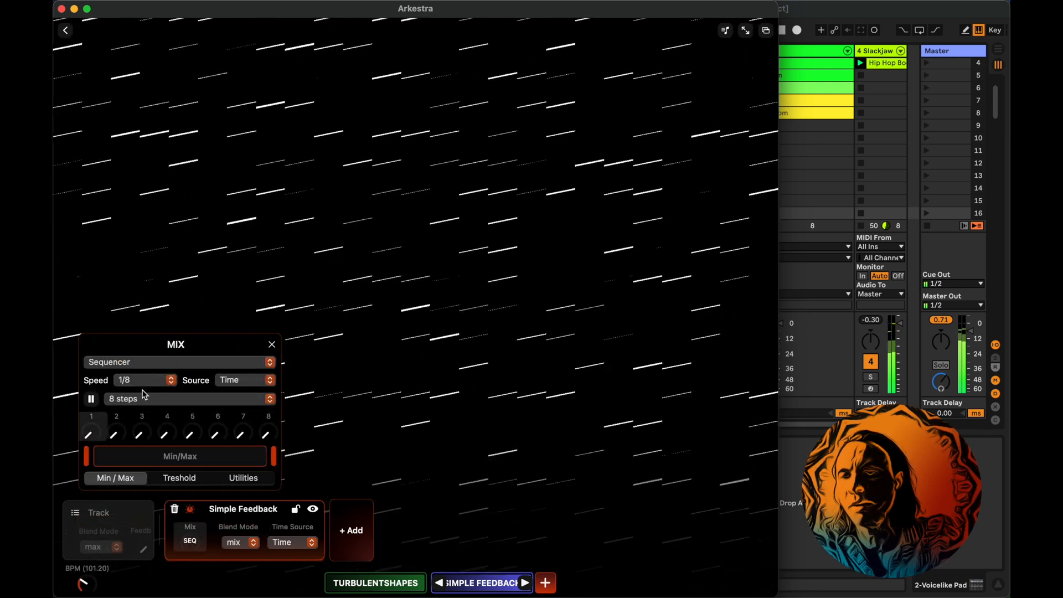
pyautogui.click(190, 399)
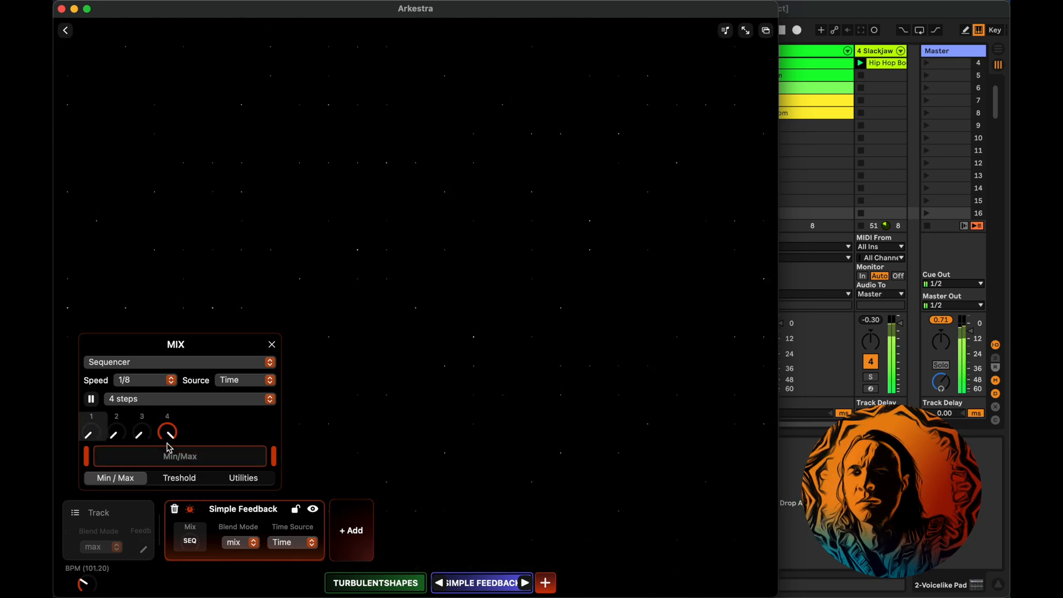
pyautogui.click(242, 478)
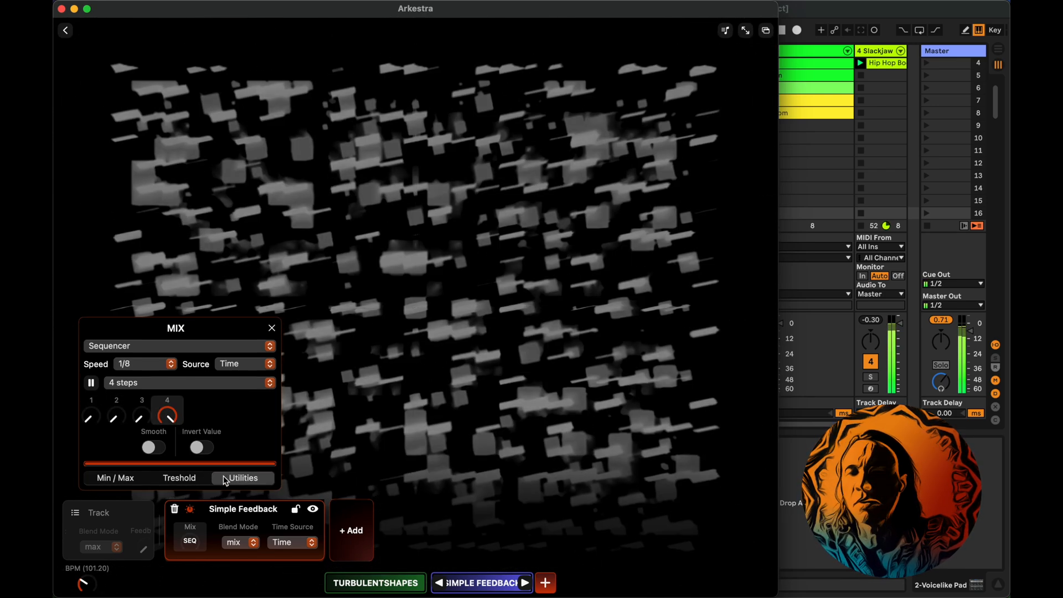
pyautogui.click(152, 446)
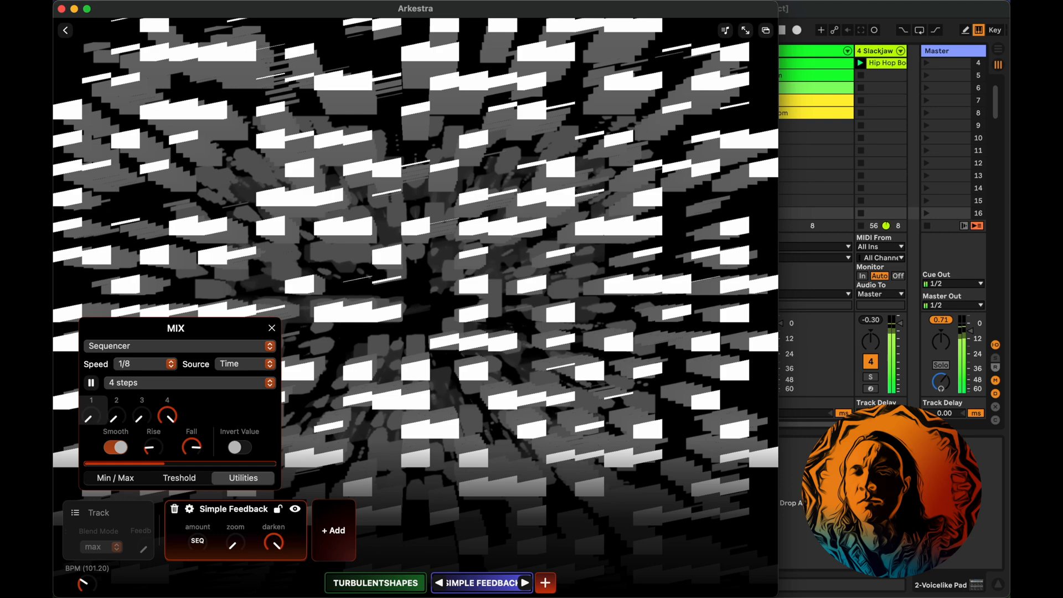
# Drive Simple Feedback's zoom with a stepped random LFO at 1/4 speed
pyautogui.click(235, 542)
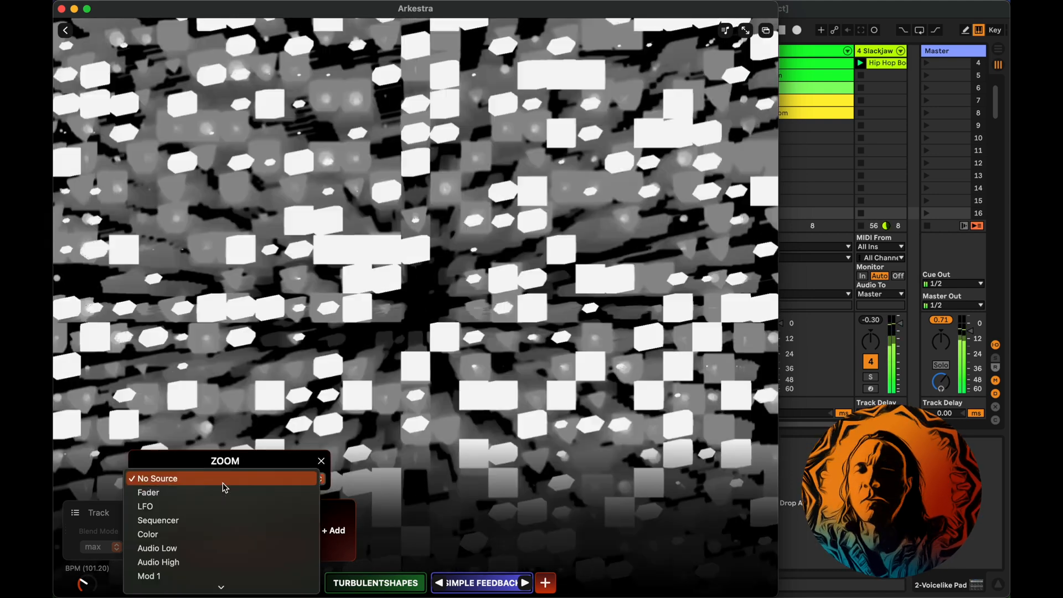
pyautogui.click(145, 506)
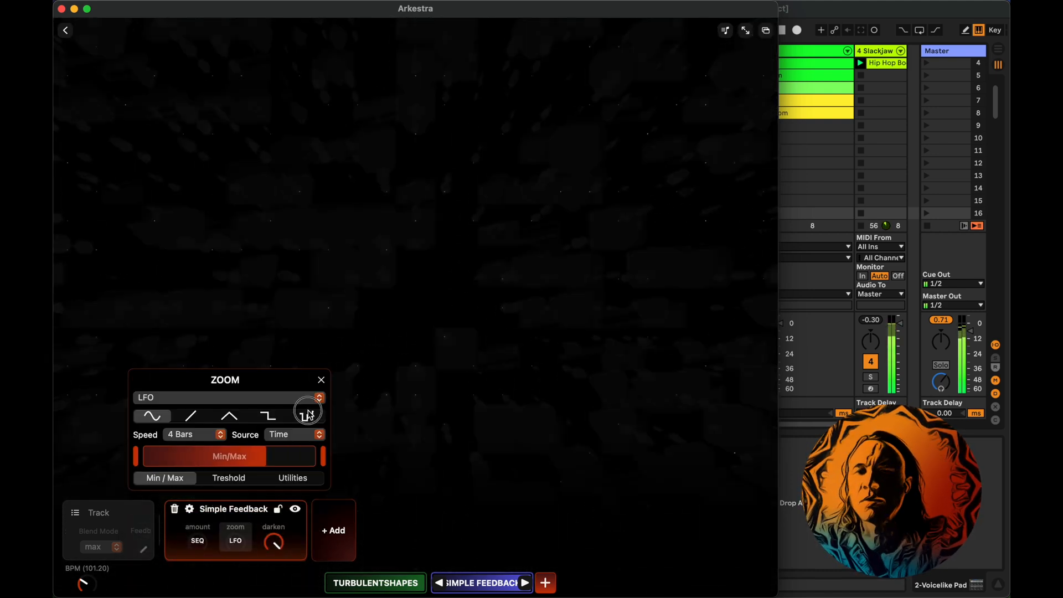
pyautogui.click(307, 415)
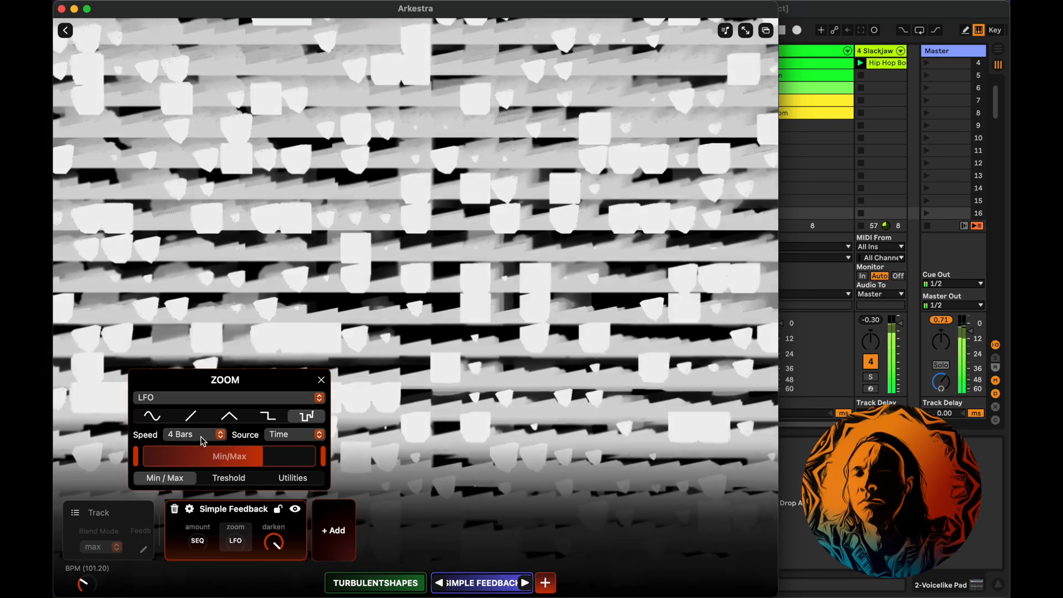
pyautogui.click(192, 434)
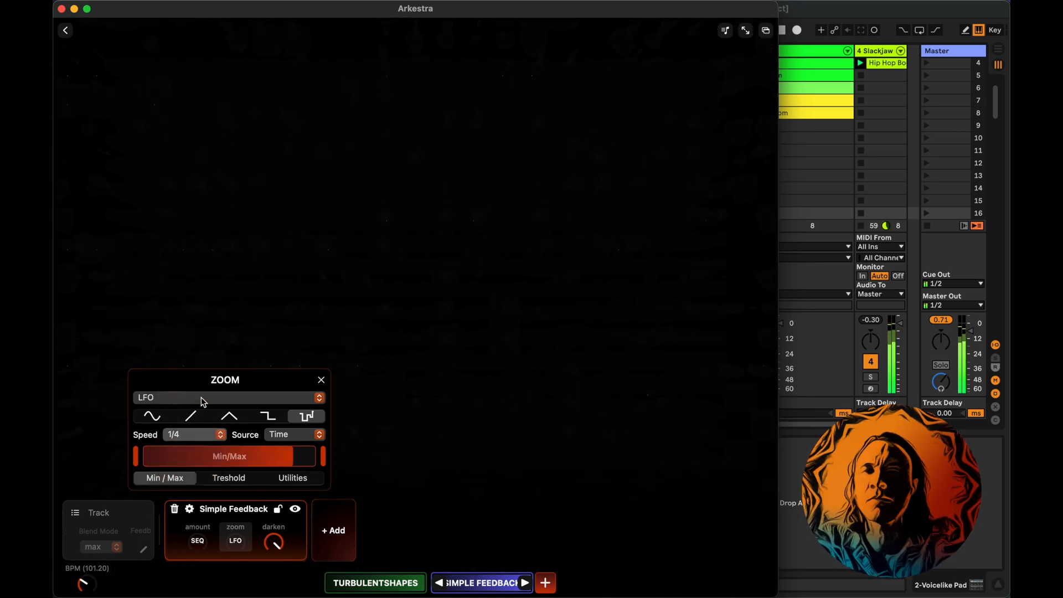
pyautogui.click(194, 434)
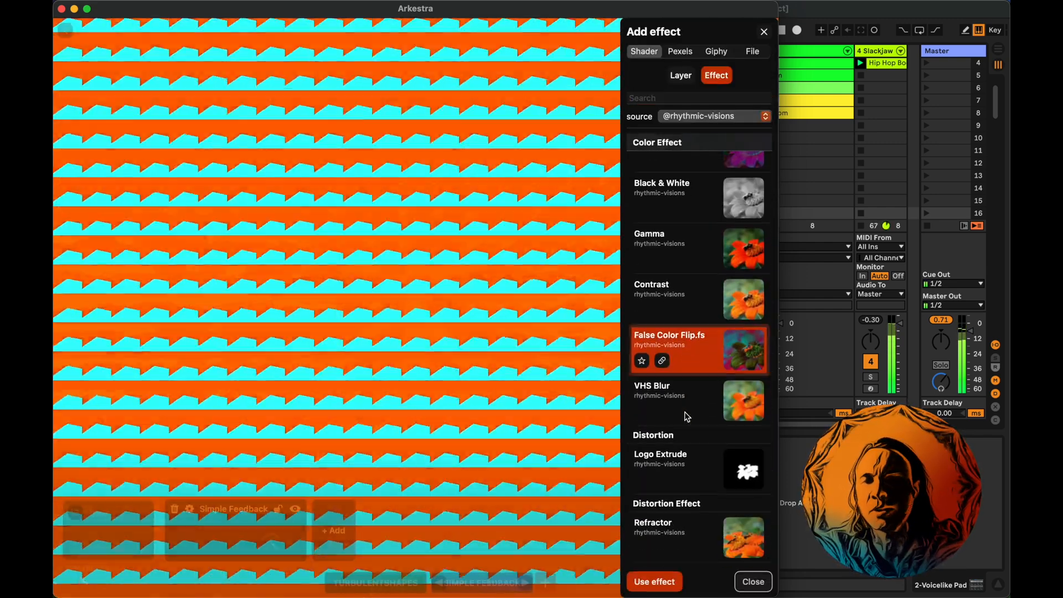
# Add False Color Flip and drive its mix with a 5-step Sequencer at 1/16 speed
pyautogui.click(653, 581)
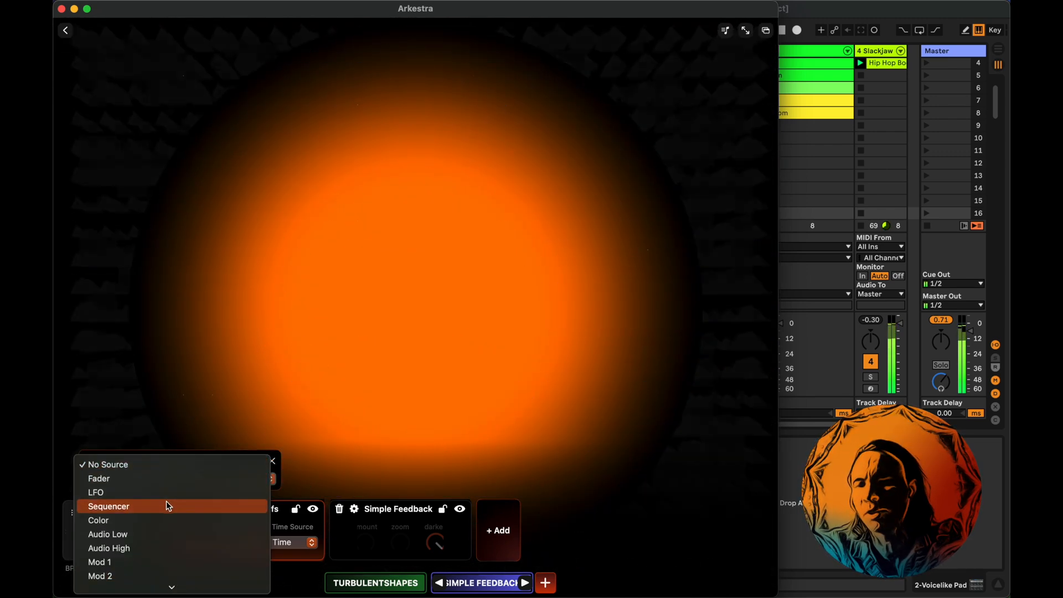
pyautogui.click(108, 506)
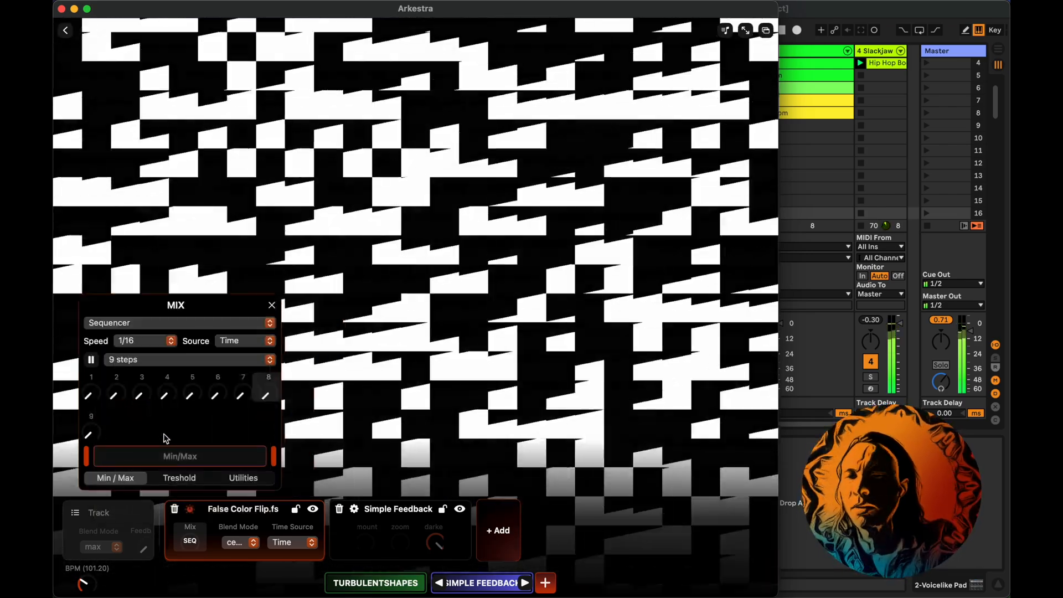
pyautogui.click(183, 359)
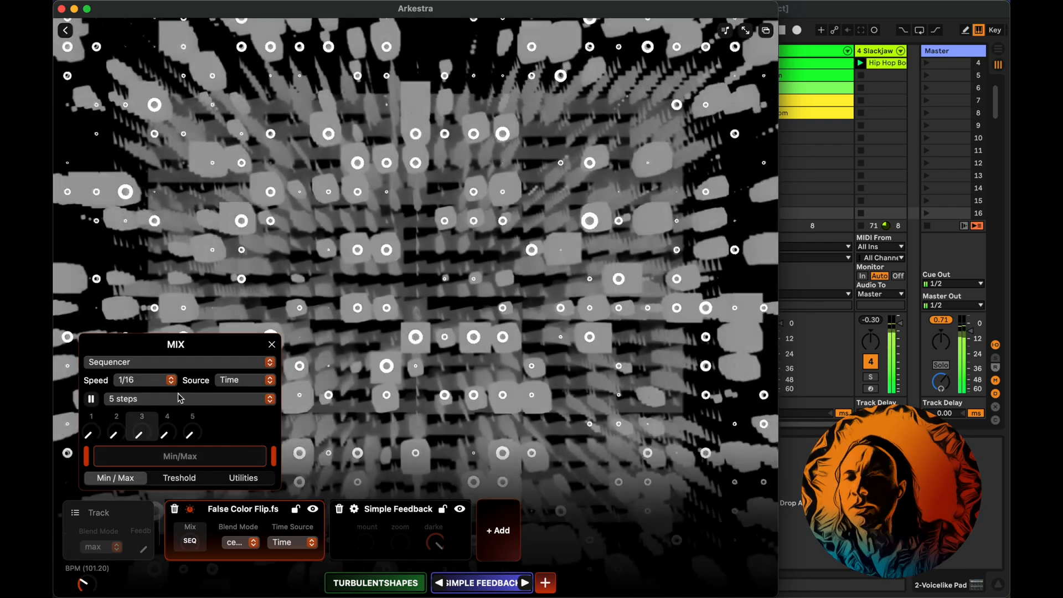
pyautogui.click(143, 379)
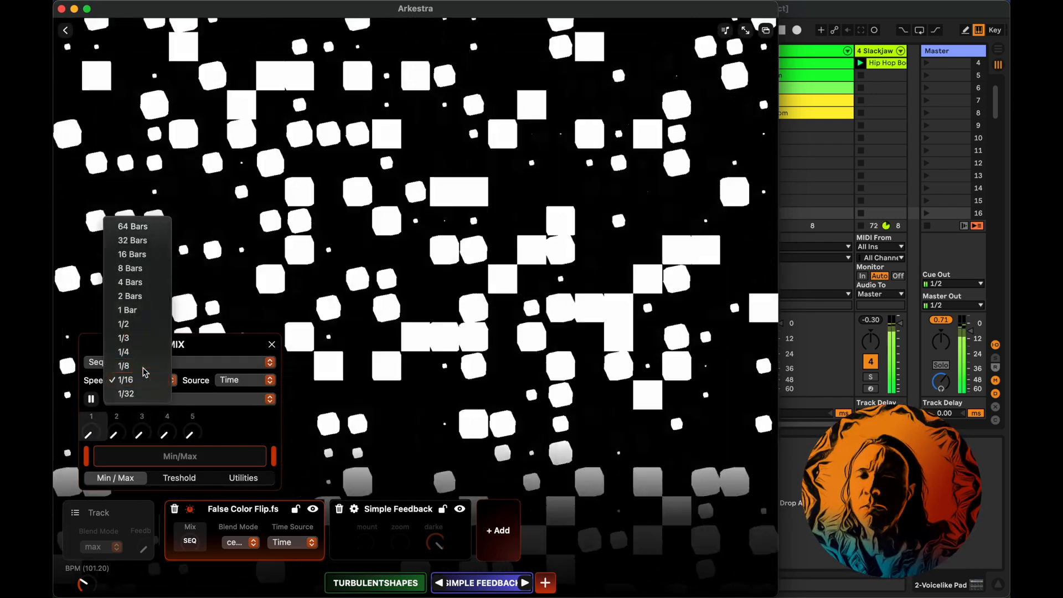
pyautogui.click(123, 365)
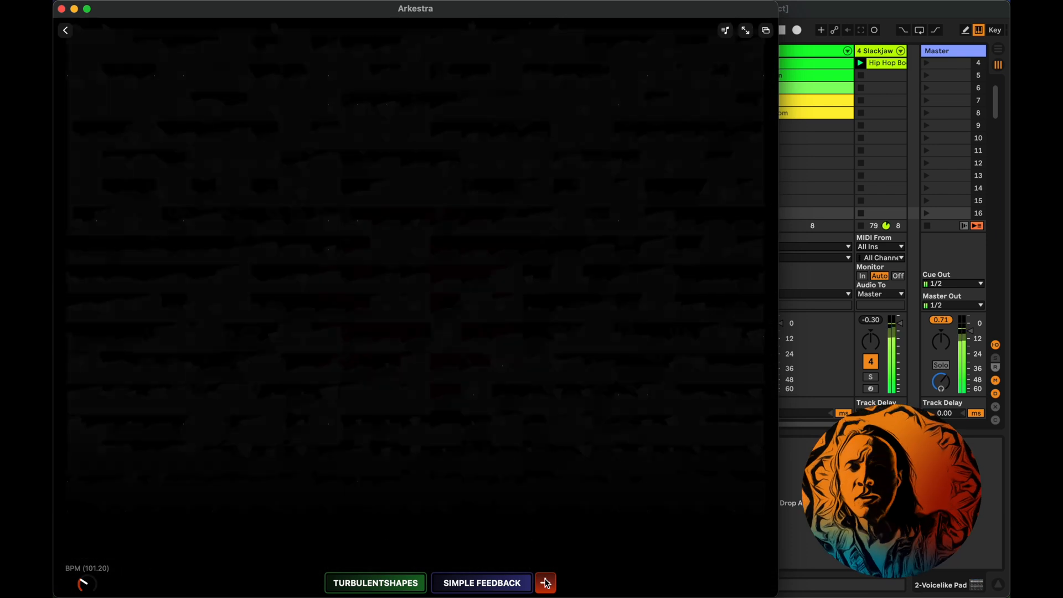
# Add a third layer using a white line-drawing GIF found by searching Giphy for 'vfxapp'
pyautogui.click(546, 582)
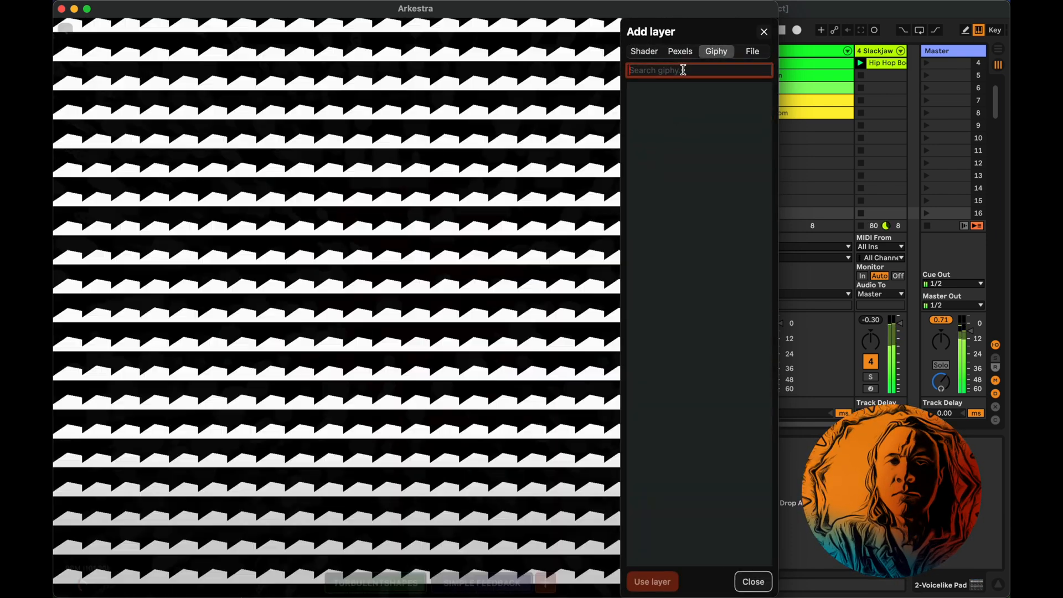
pyautogui.write('vfxapp')
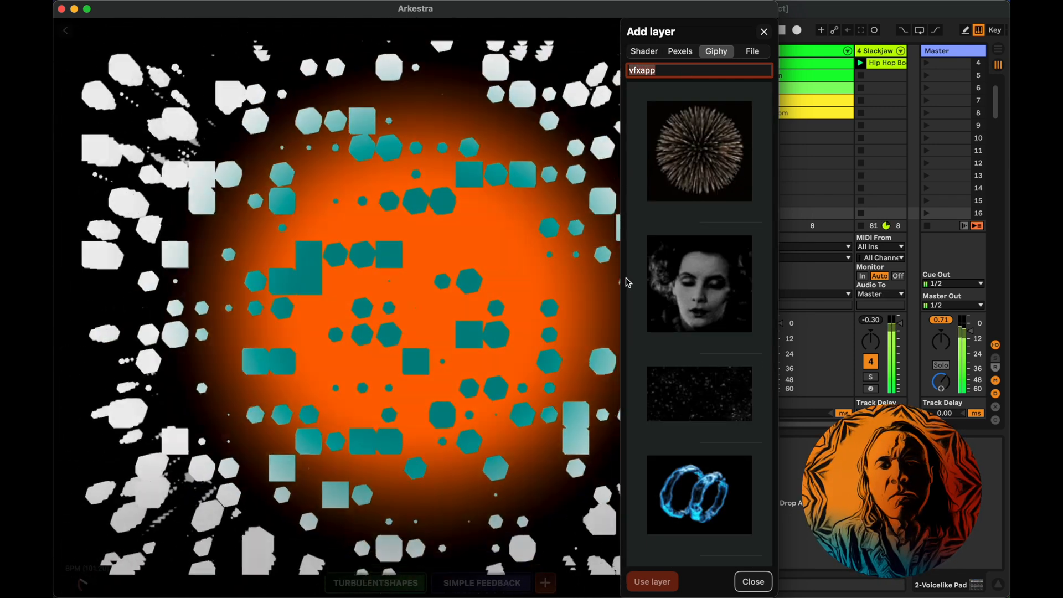
pyautogui.scroll(-3)
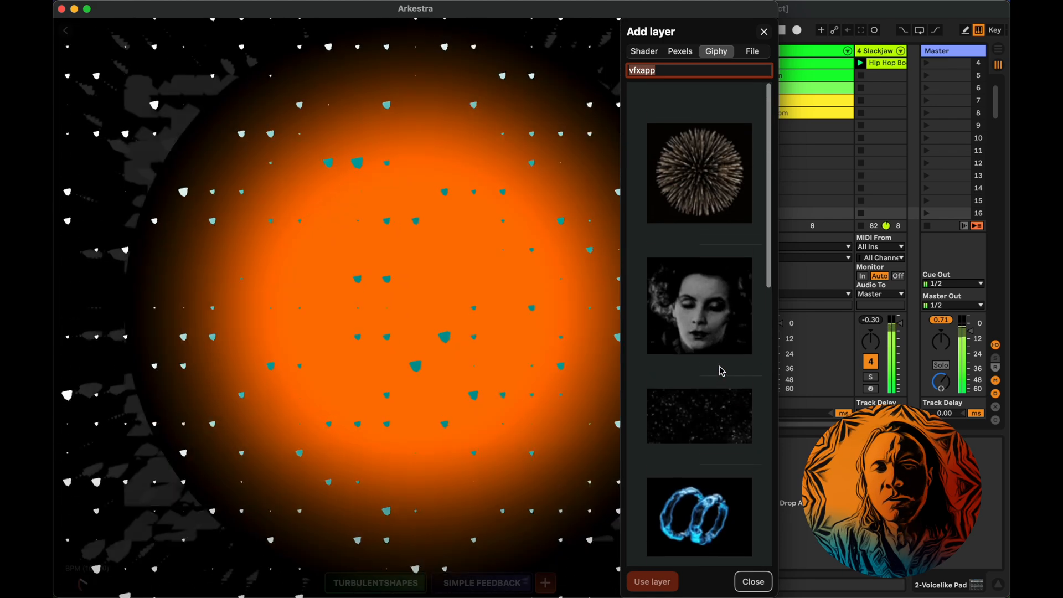
pyautogui.scroll(-3)
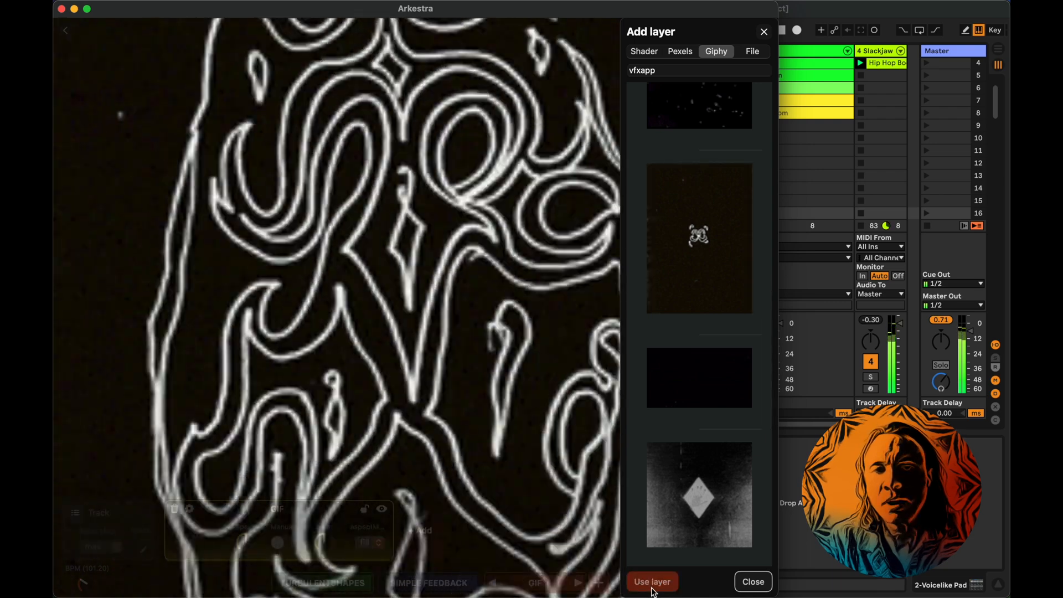
pyautogui.click(651, 581)
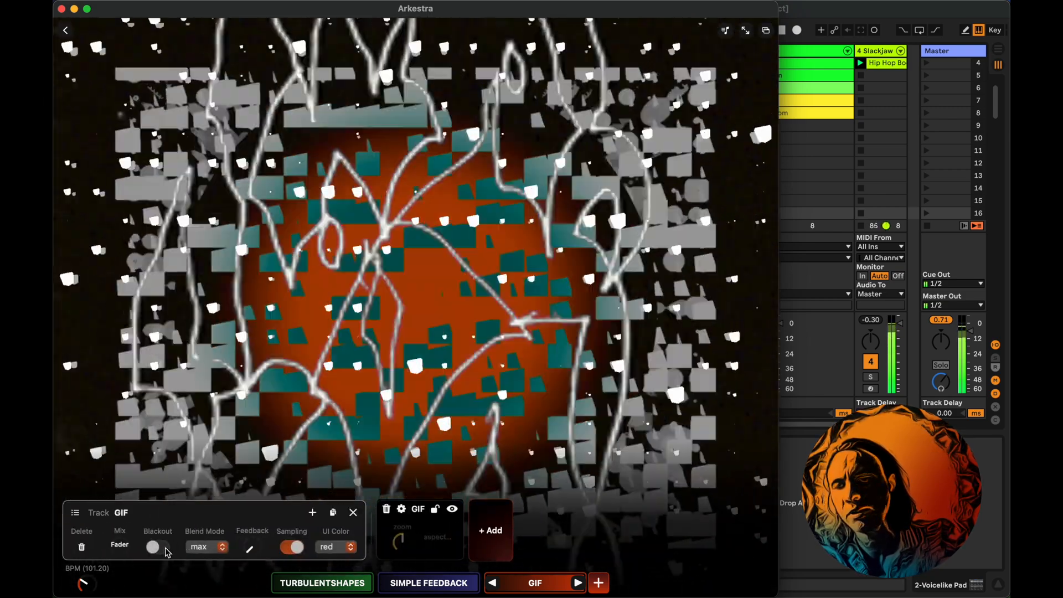
# Switch the GIF to Manual control and drive its Time with a Sequencer source, adjusting the step count
pyautogui.click(153, 547)
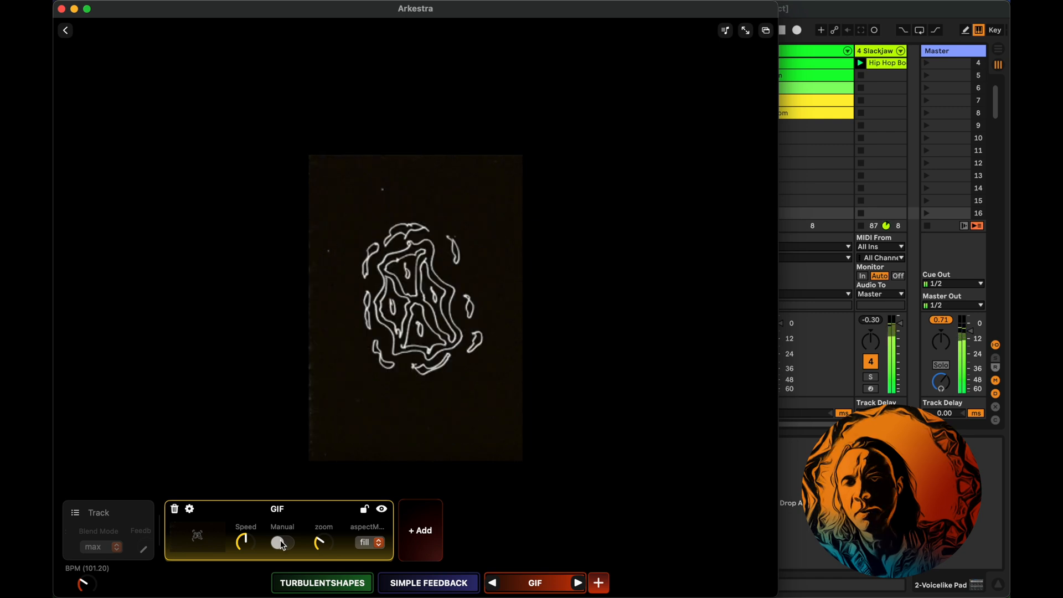
pyautogui.click(282, 542)
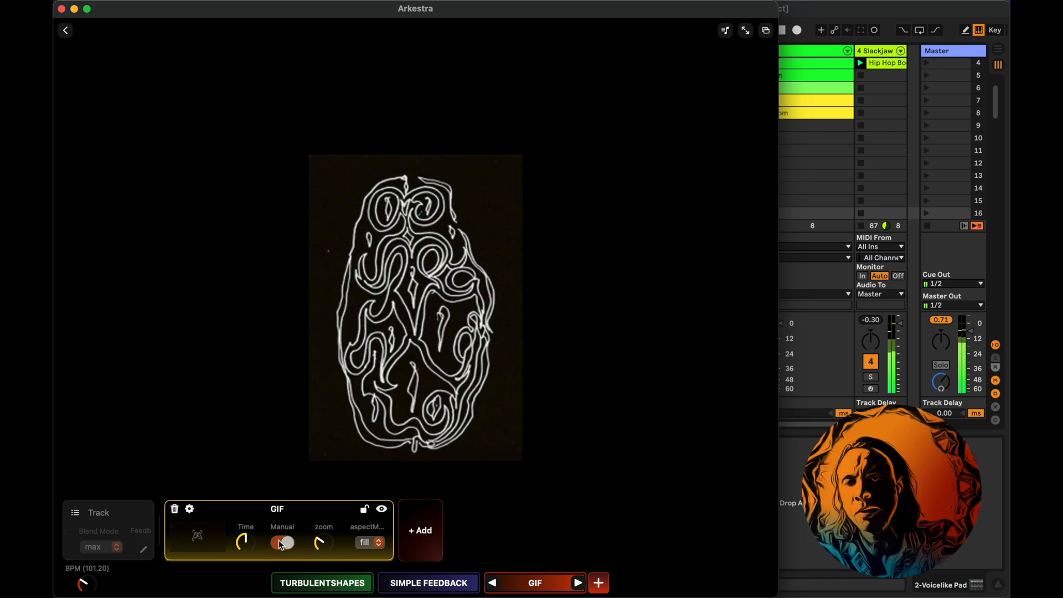
pyautogui.click(244, 541)
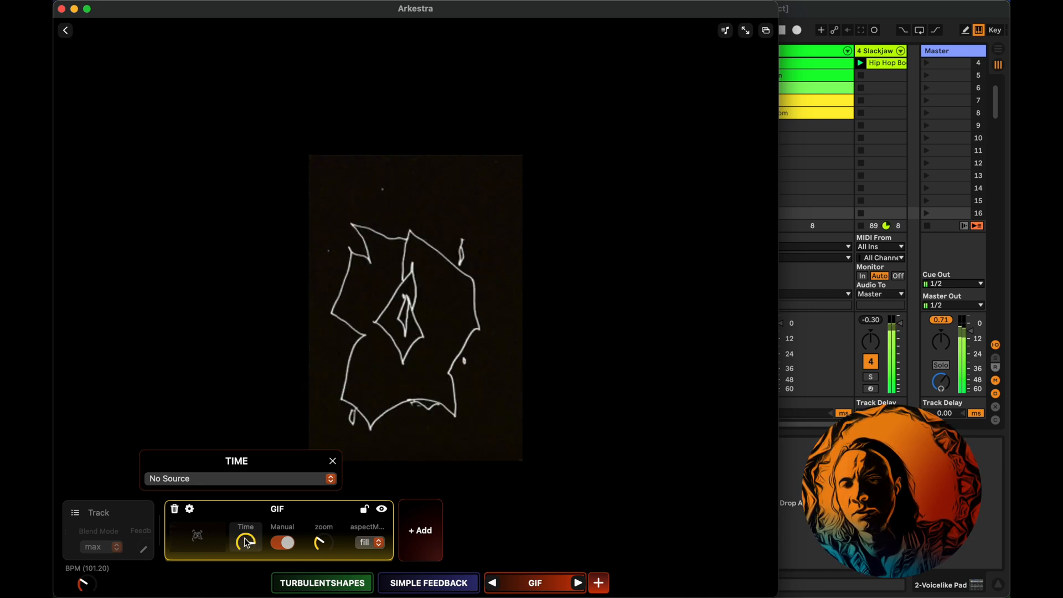
pyautogui.click(237, 478)
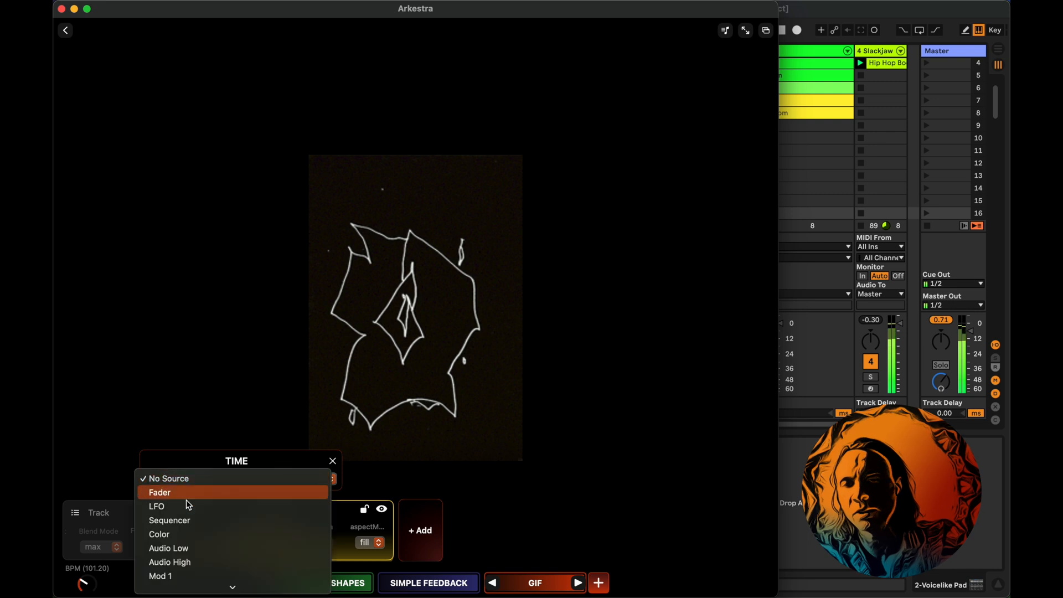
pyautogui.click(169, 520)
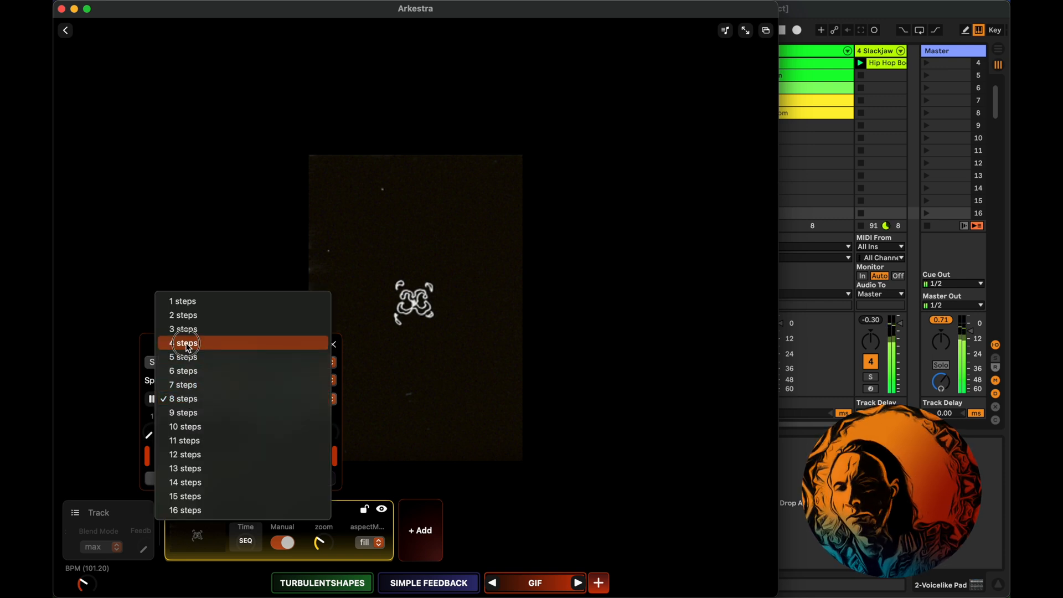
pyautogui.click(184, 342)
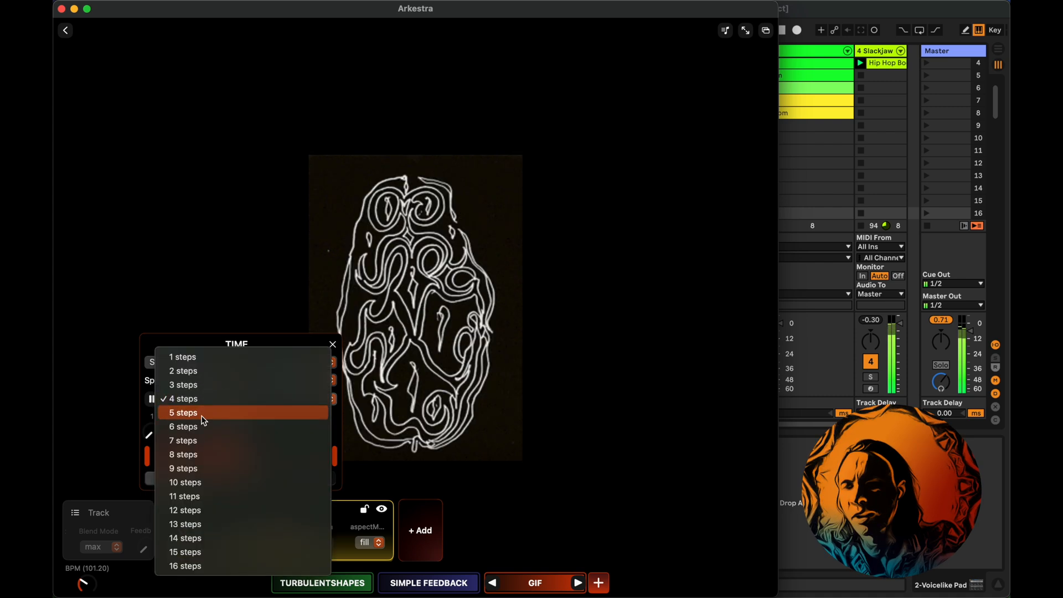
pyautogui.click(183, 426)
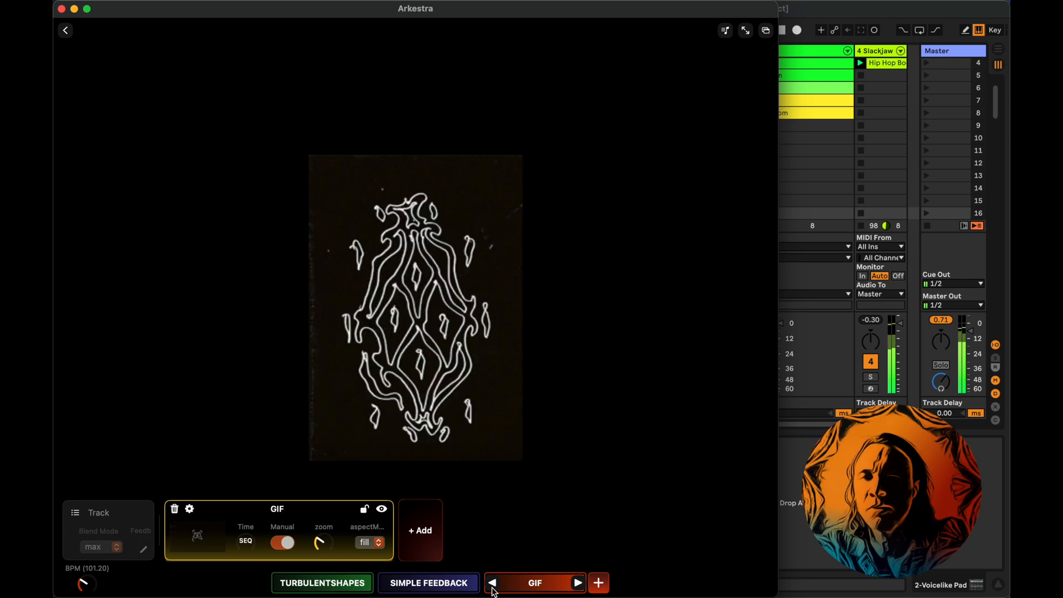
# Move the GIF layer ahead of Simple Feedback and drive its Mix with a Sequencer source
pyautogui.click(578, 582)
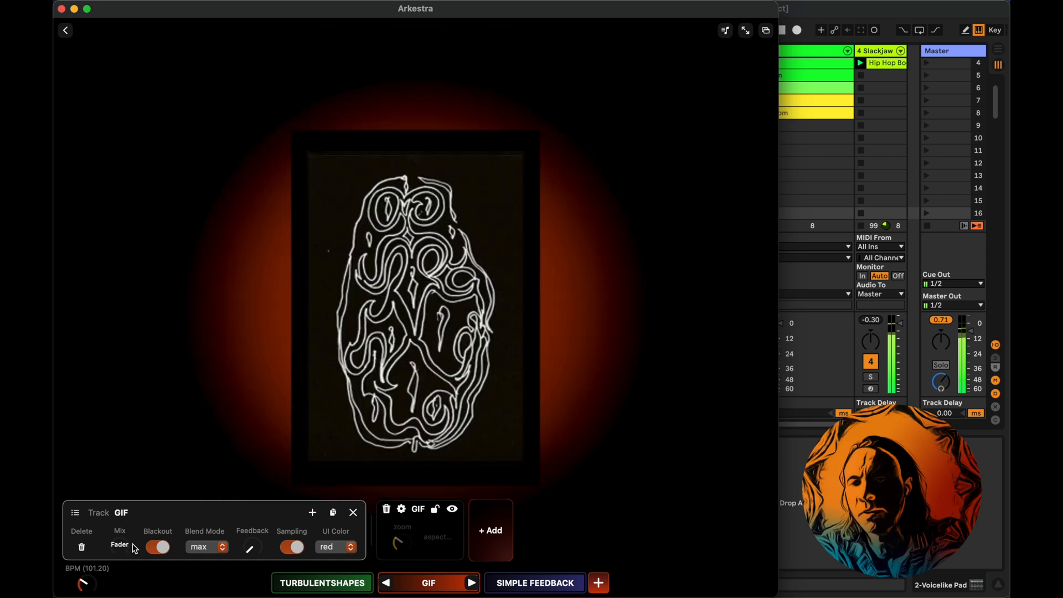
pyautogui.click(215, 546)
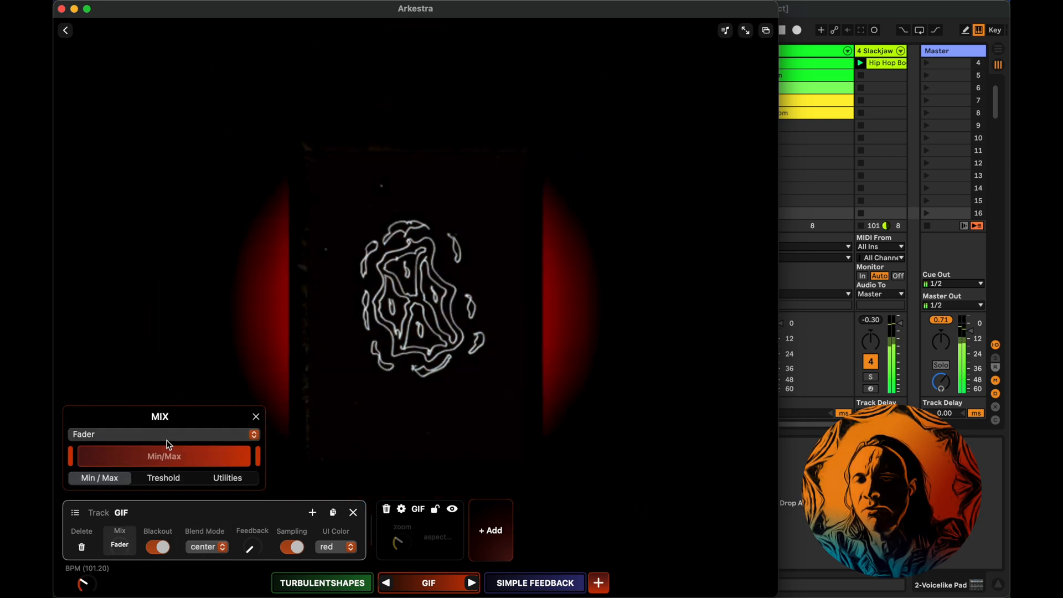
pyautogui.click(163, 434)
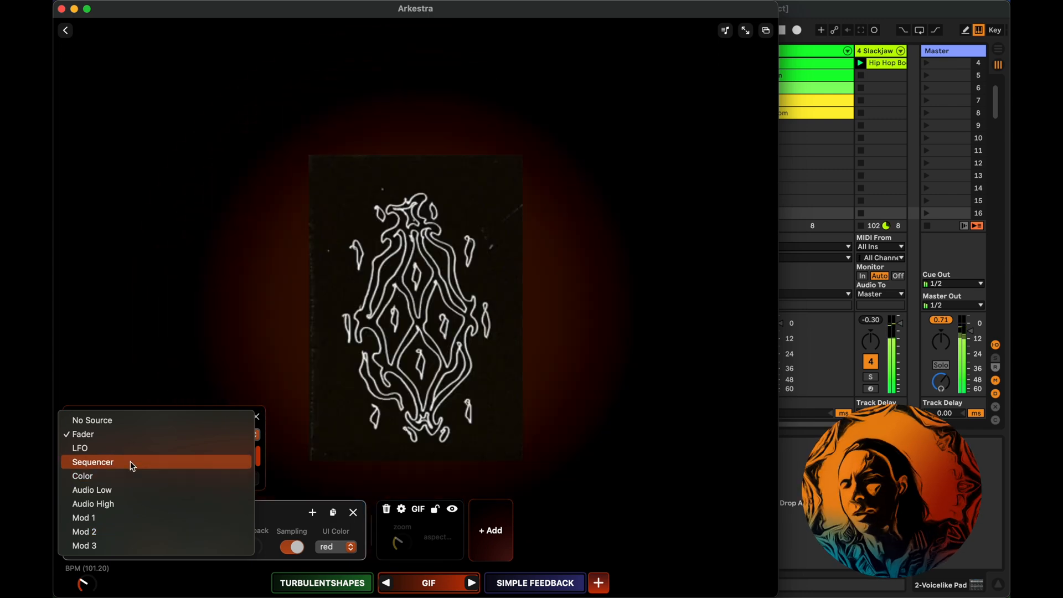
pyautogui.click(93, 461)
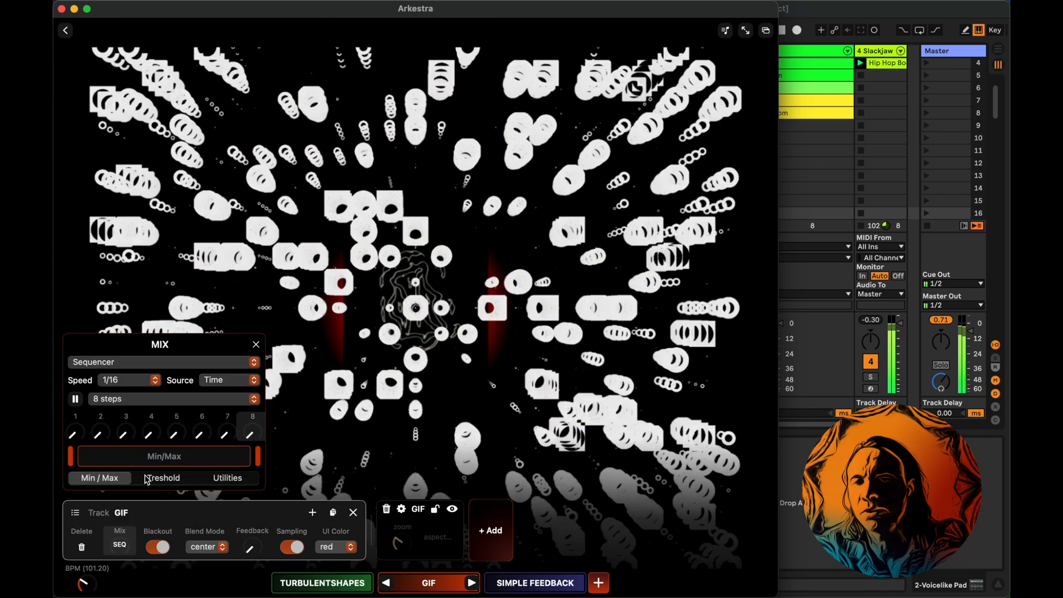
# Set the mix sequencer speed to 1 Bar and choose its number of steps
pyautogui.click(129, 380)
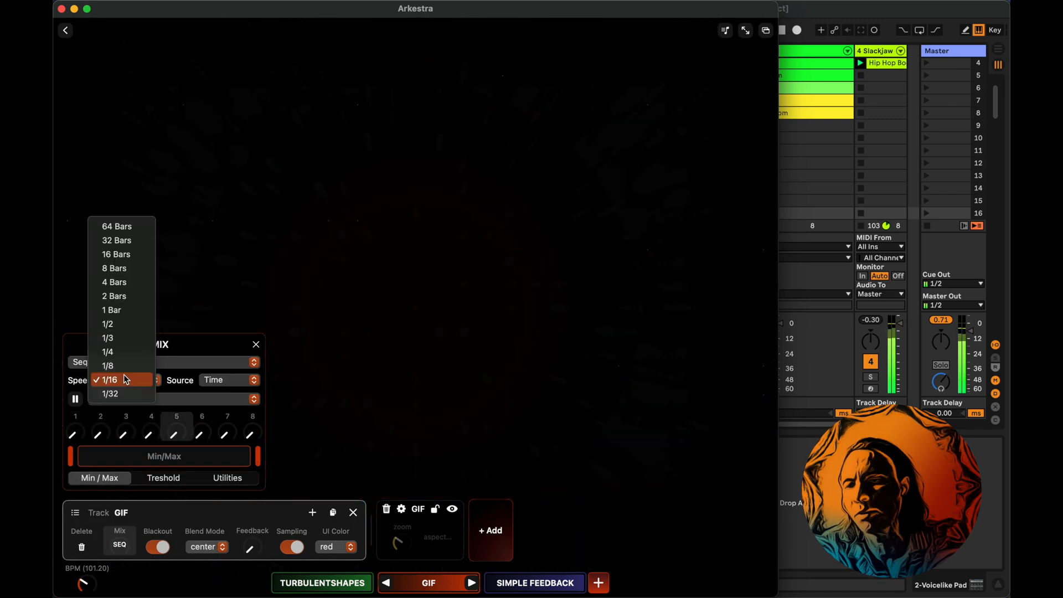
pyautogui.click(112, 310)
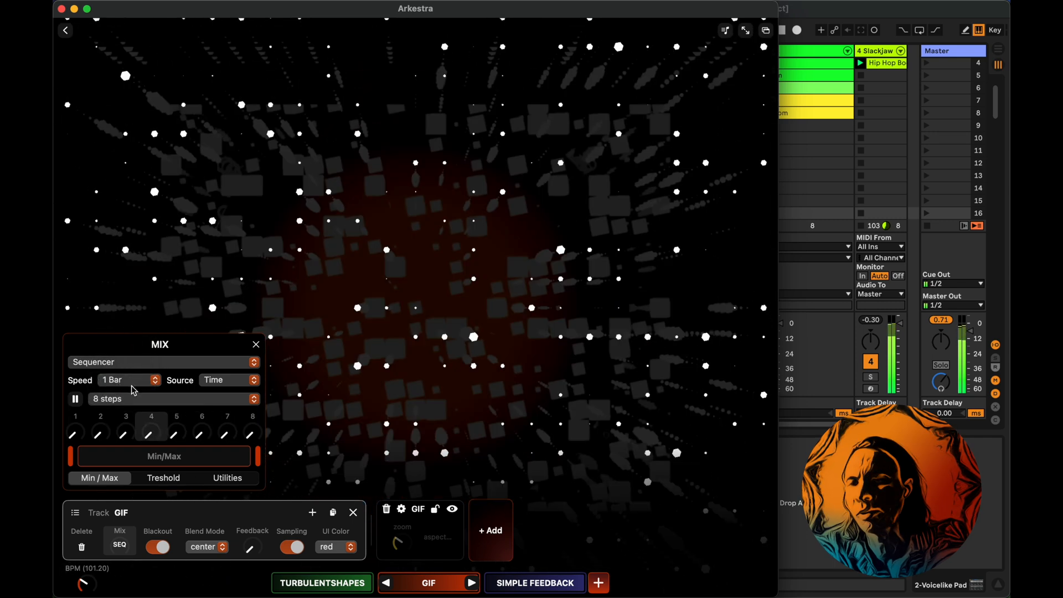
pyautogui.click(169, 398)
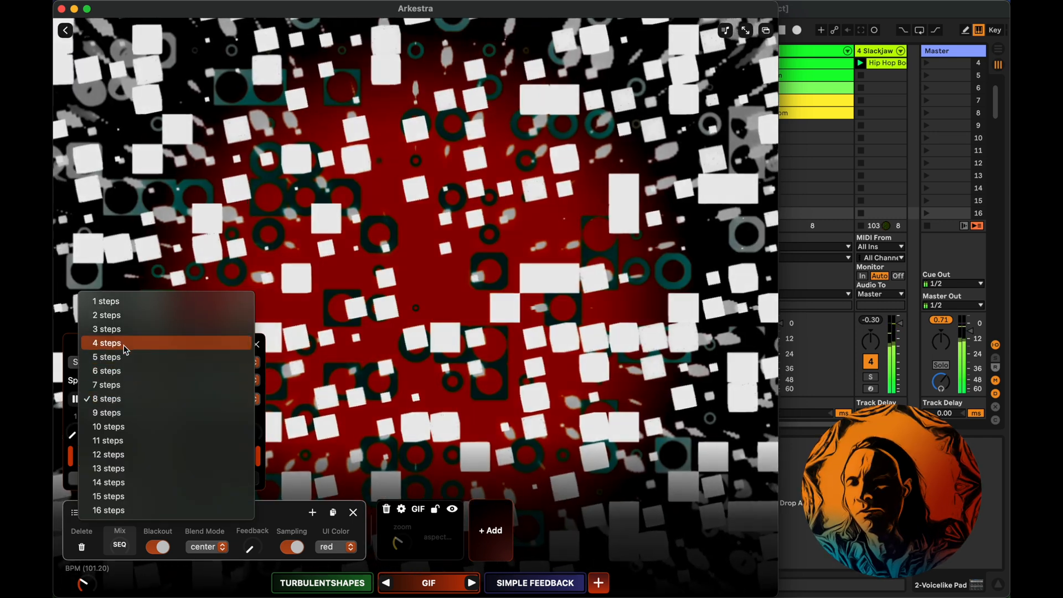
pyautogui.click(106, 342)
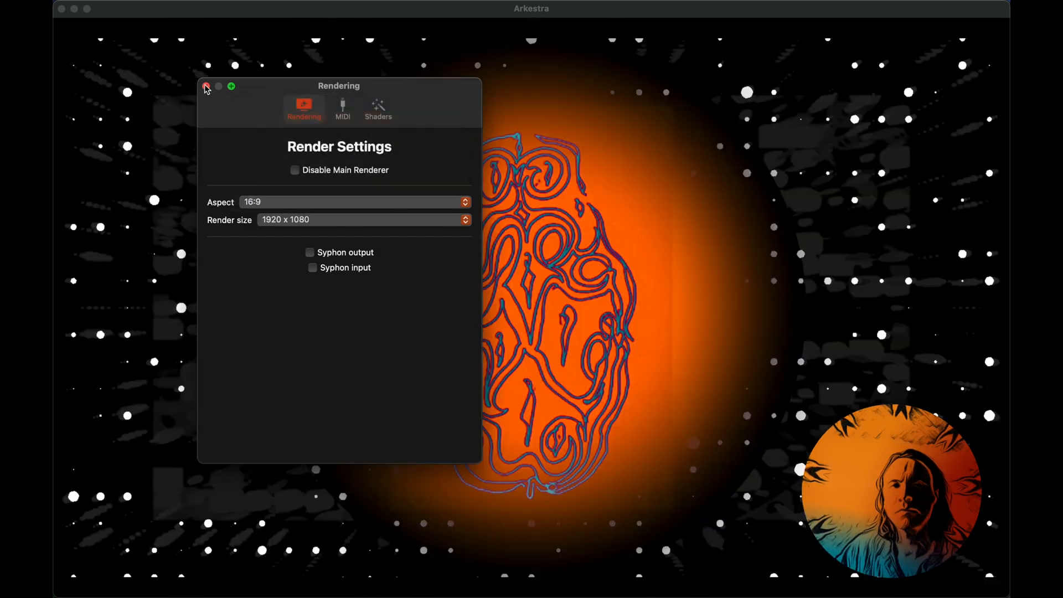
# Close the Rendering settings window to leave the layered visual filling the output
pyautogui.click(206, 87)
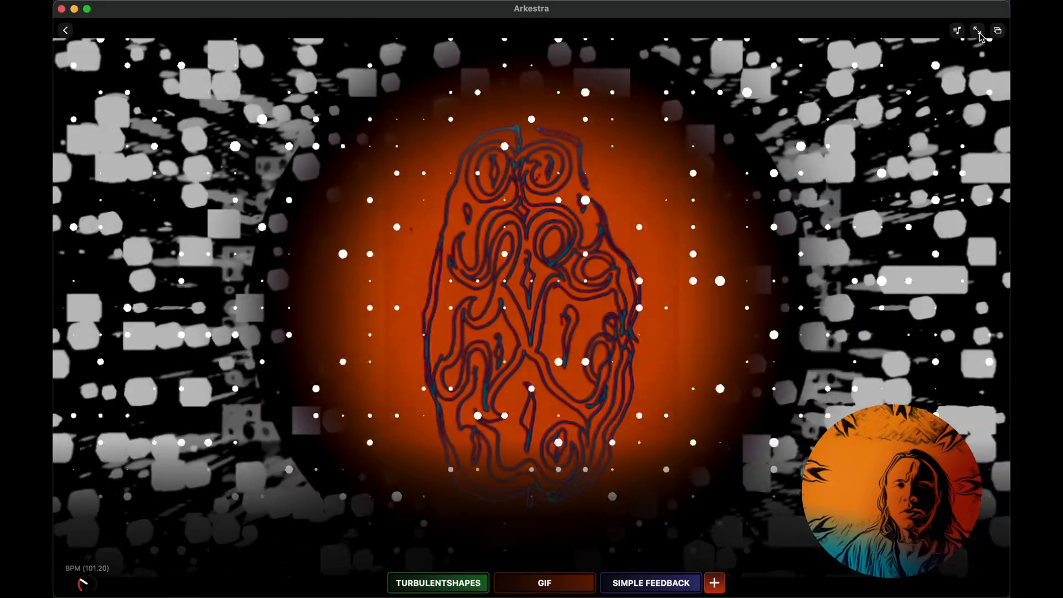